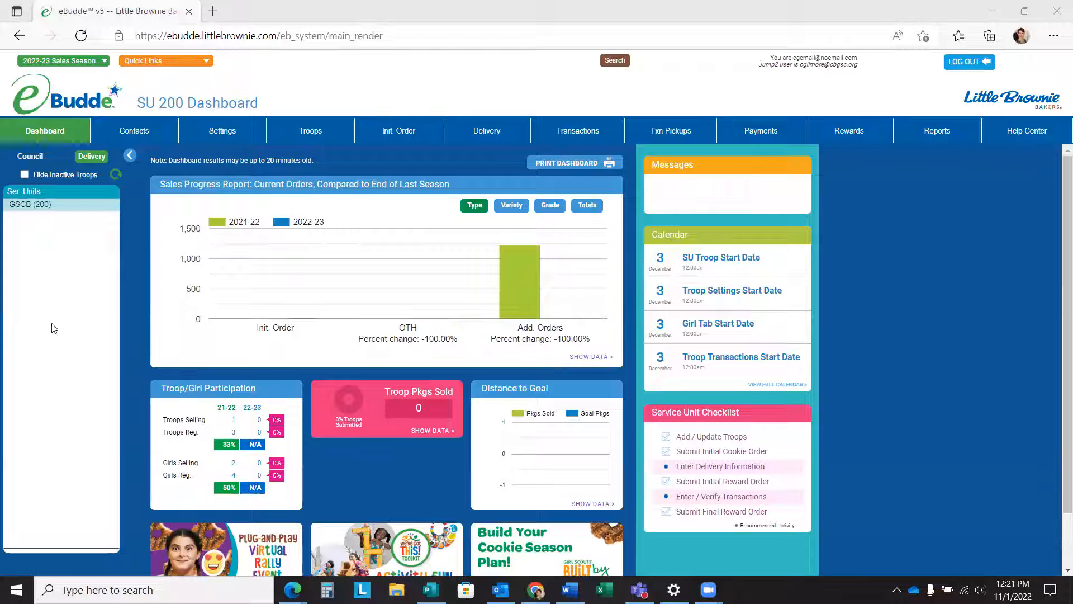
{"action": "mouse_move", "coordinate": [123, 220]}
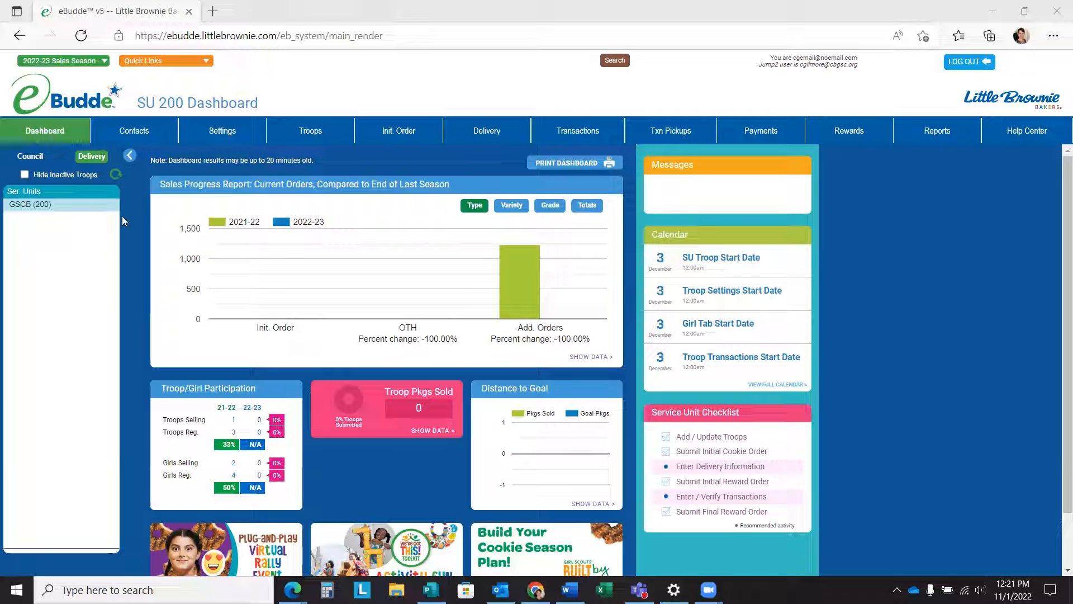
{"action": "mouse_move", "coordinate": [84, 188]}
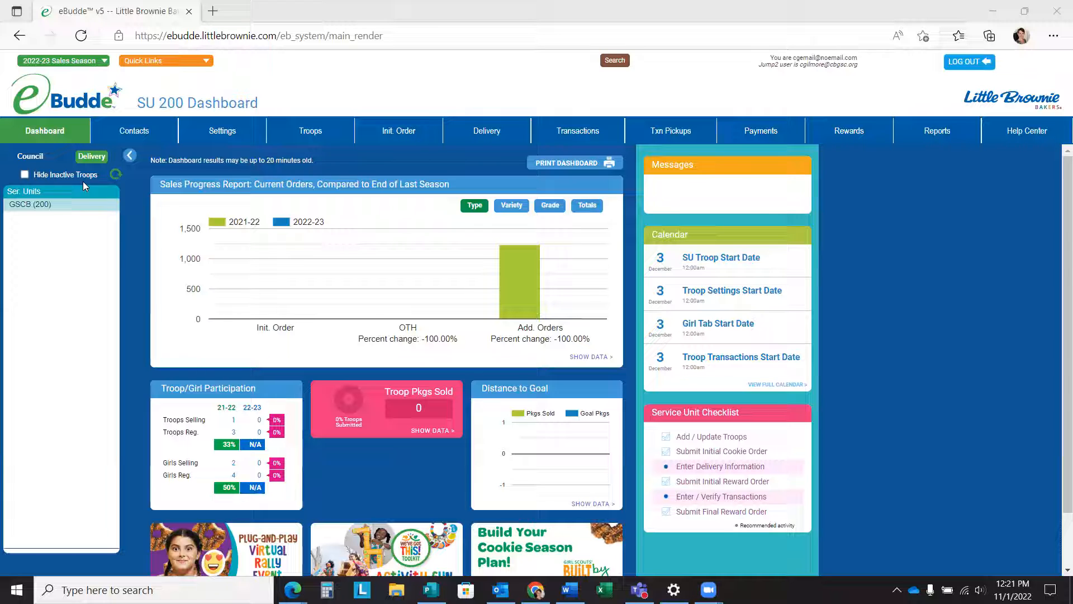
{"action": "mouse_move", "coordinate": [340, 19]}
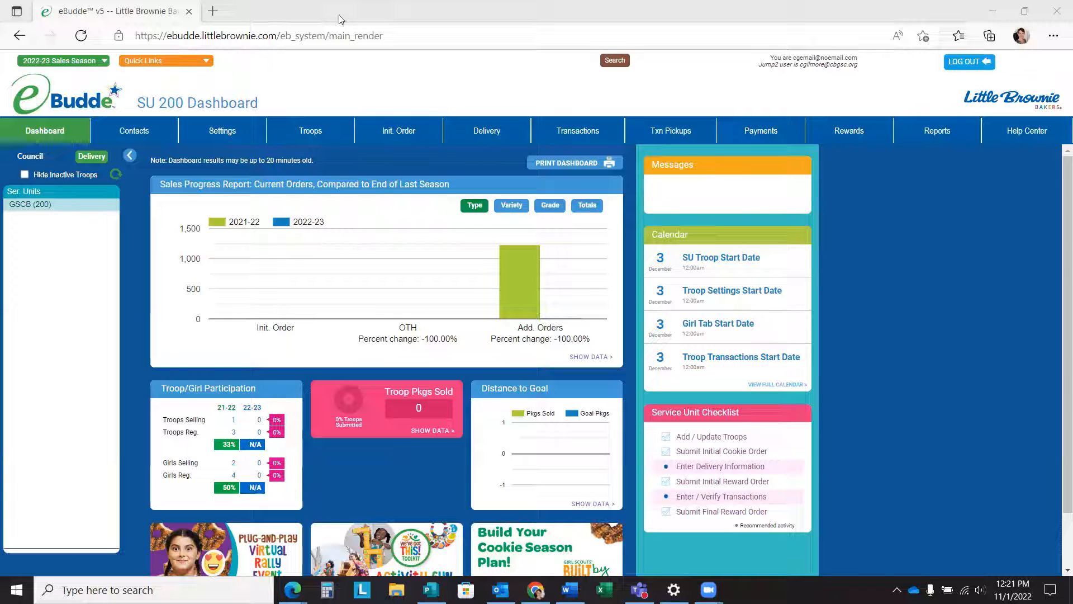
{"action": "mouse_move", "coordinate": [36, 114]}
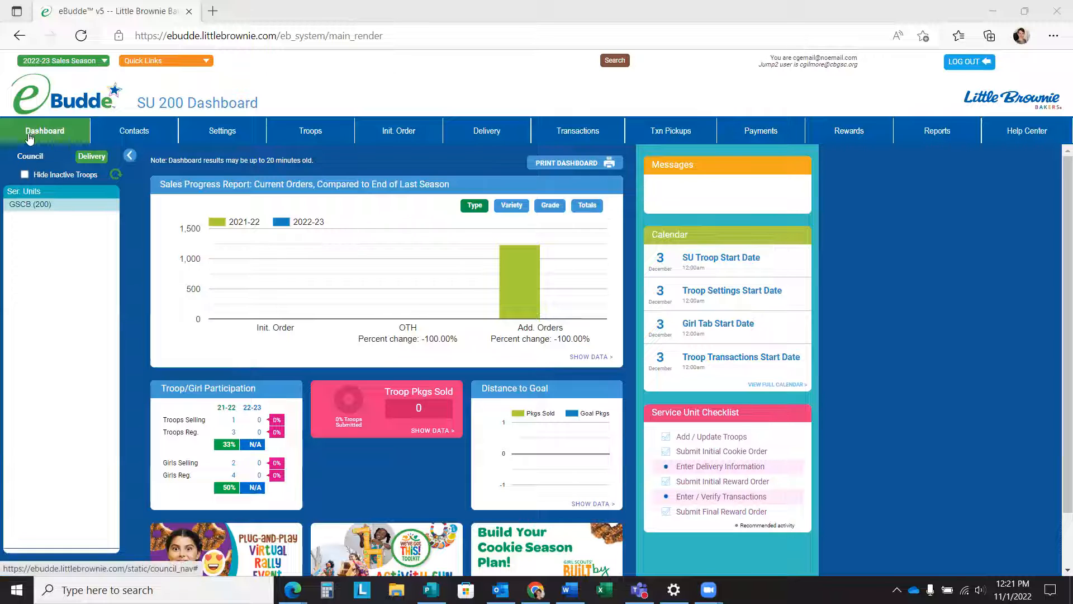
{"action": "mouse_move", "coordinate": [133, 231]}
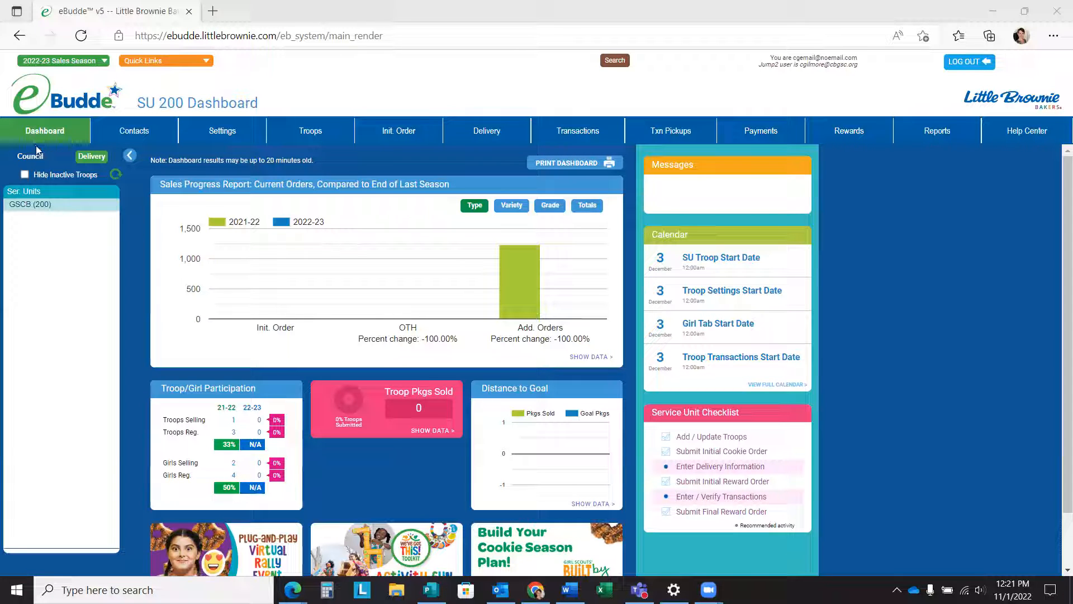
{"action": "mouse_move", "coordinate": [27, 165]}
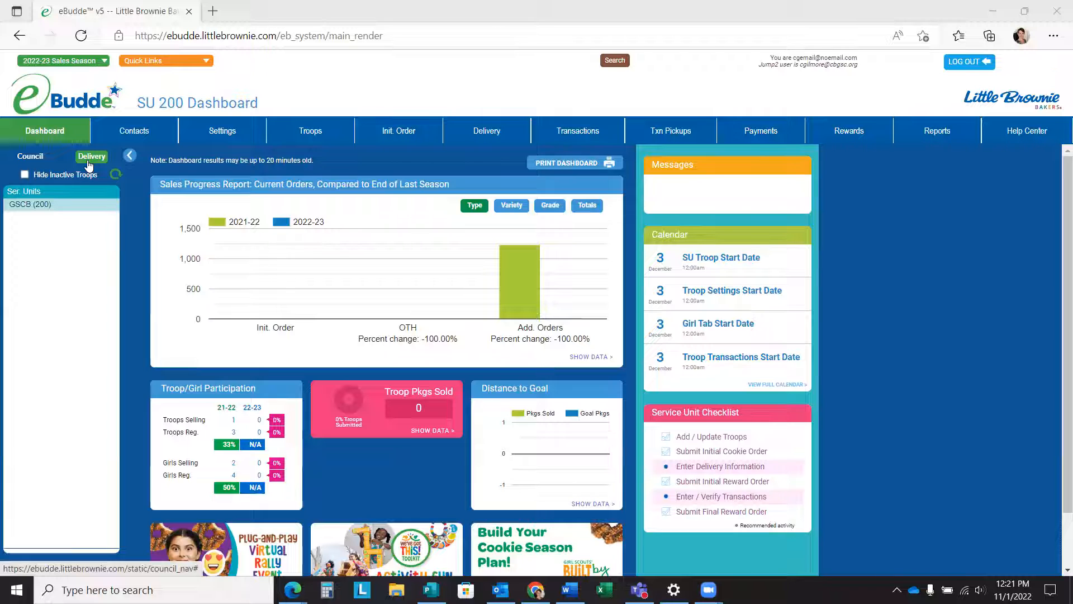
Step: Switch to Delivery and show the Settings page of the GSCB (1000) station
{"action": "left_click", "coordinate": [90, 156]}
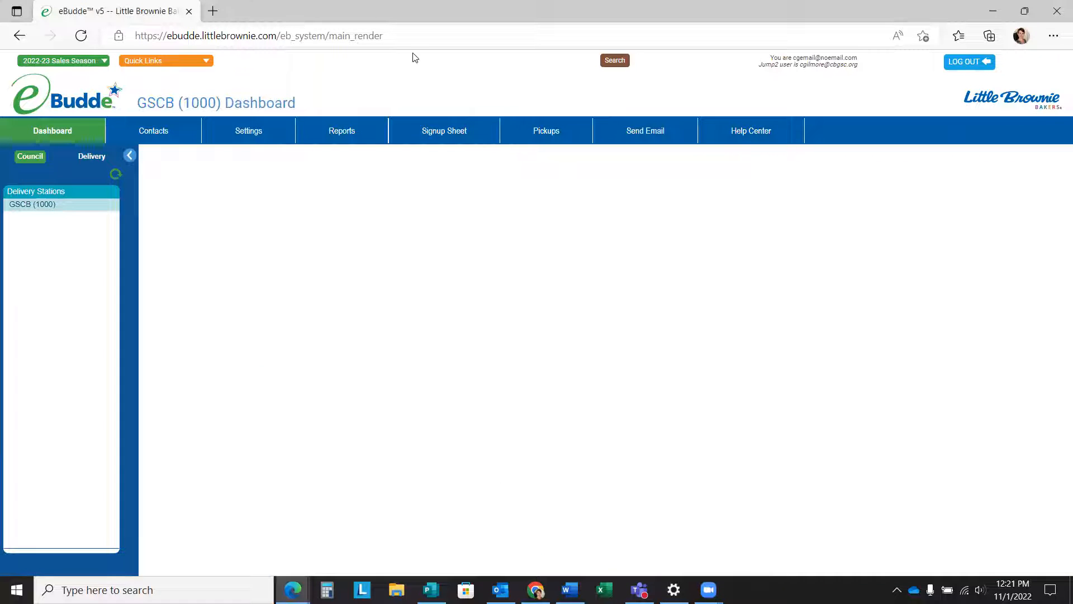
{"action": "mouse_move", "coordinate": [248, 131]}
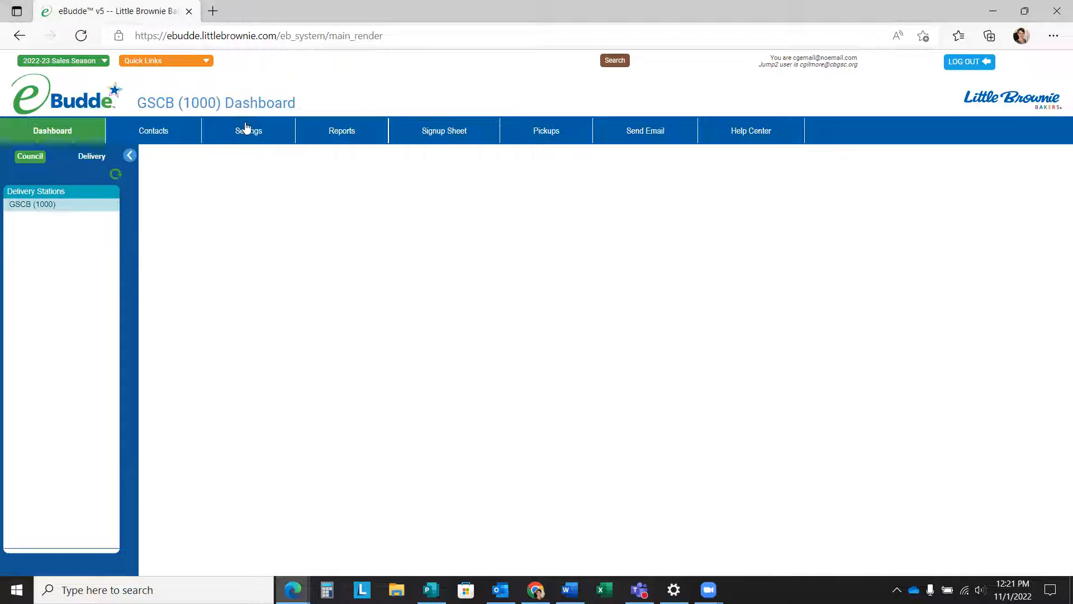
{"action": "left_click", "coordinate": [246, 131]}
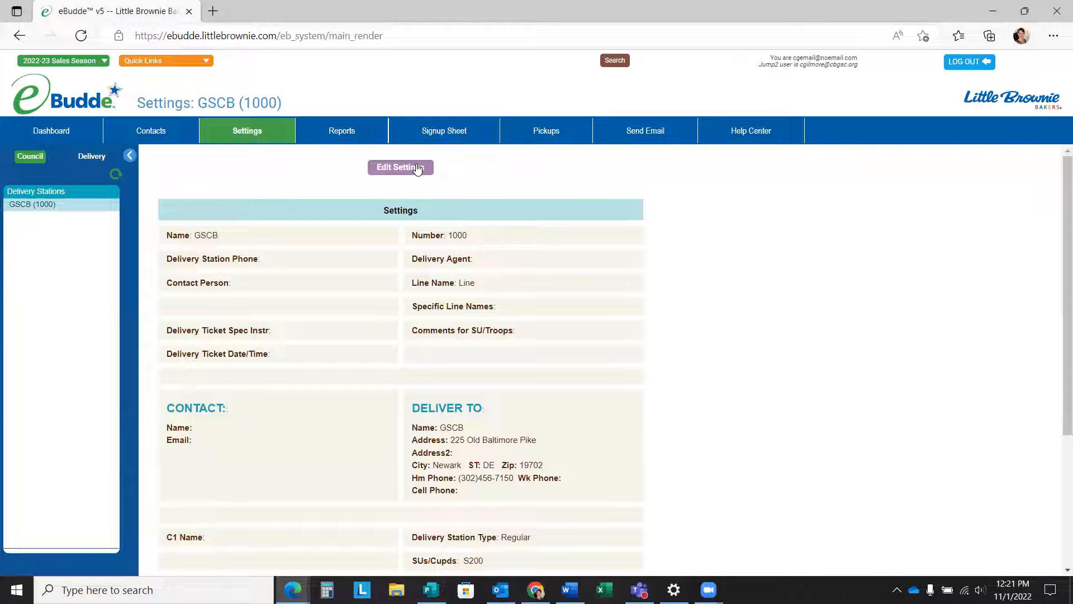
Step: Edit the GSCB (1000) station settings and reach the time allotment and pickup scheduling options
{"action": "left_click", "coordinate": [400, 167]}
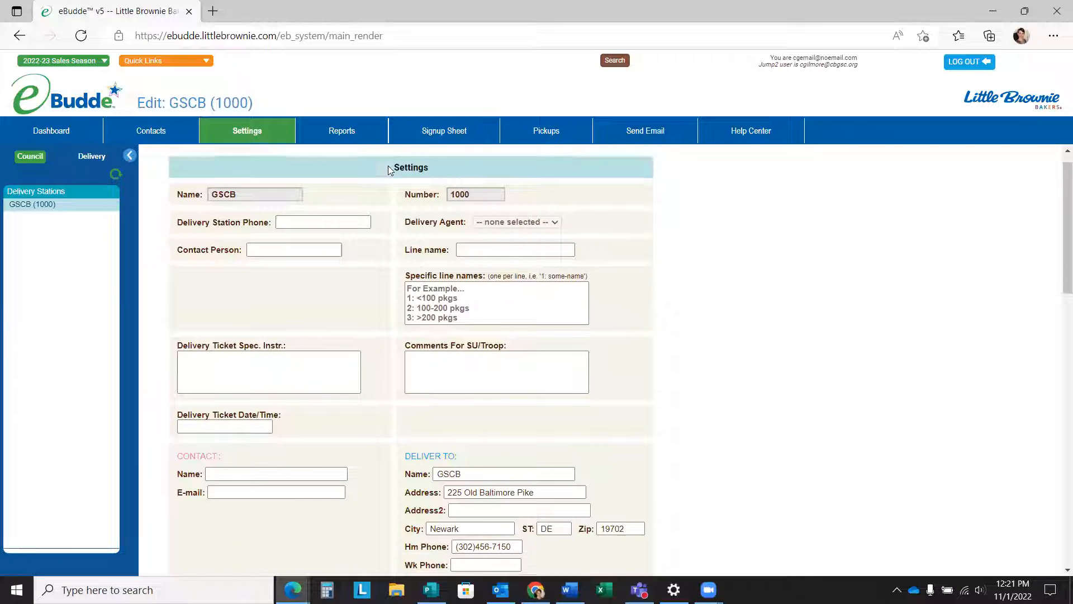
{"action": "scroll", "scroll_direction": "down", "scroll_amount": 3}
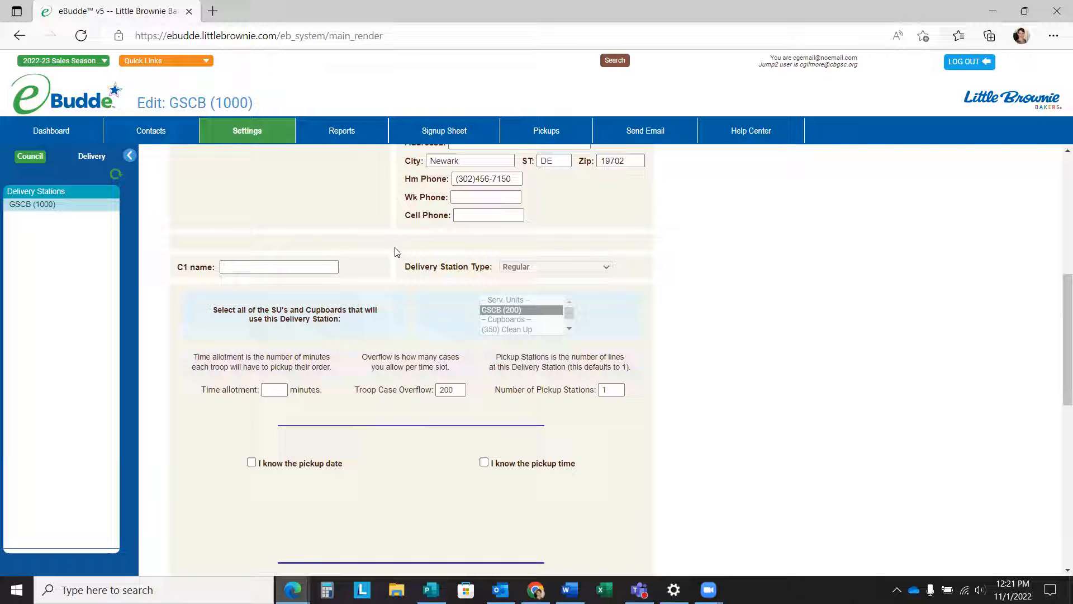
{"action": "scroll", "scroll_direction": "down", "scroll_amount": 3}
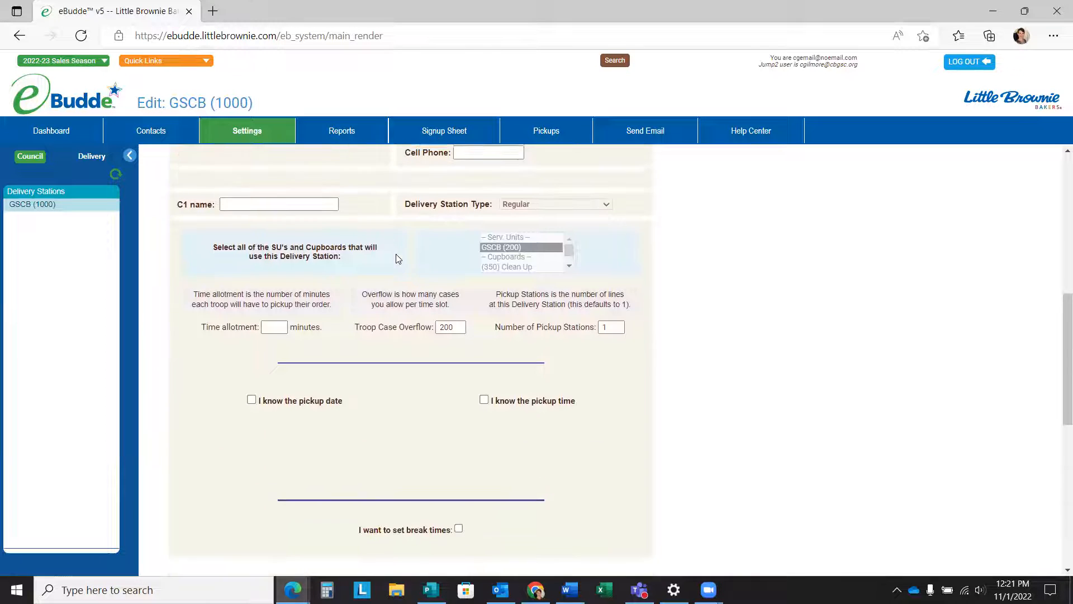
{"action": "scroll", "scroll_direction": "down", "scroll_amount": 3}
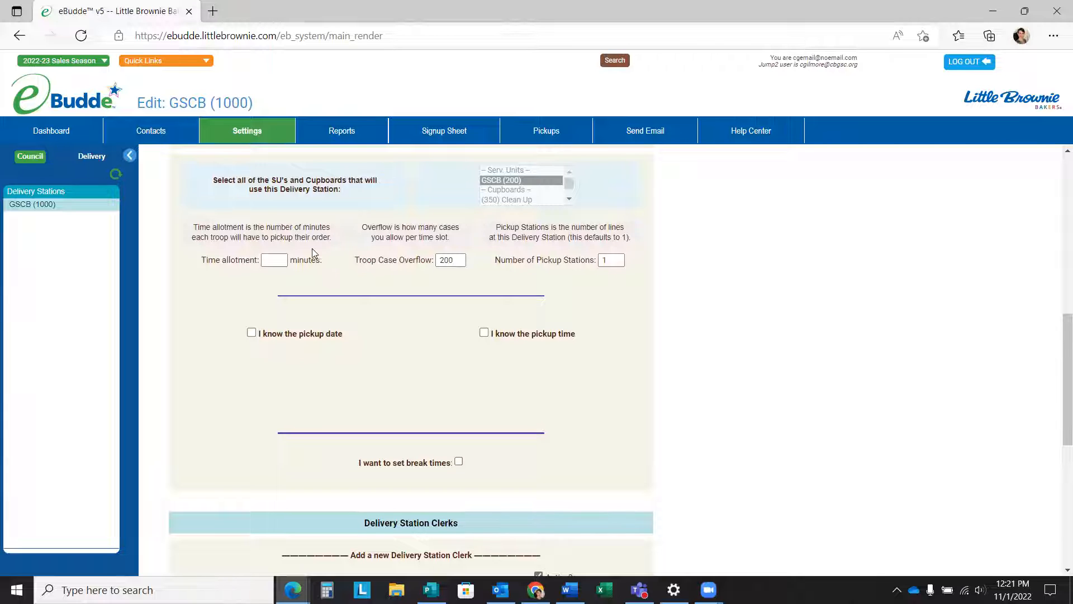
{"action": "mouse_move", "coordinate": [371, 322]}
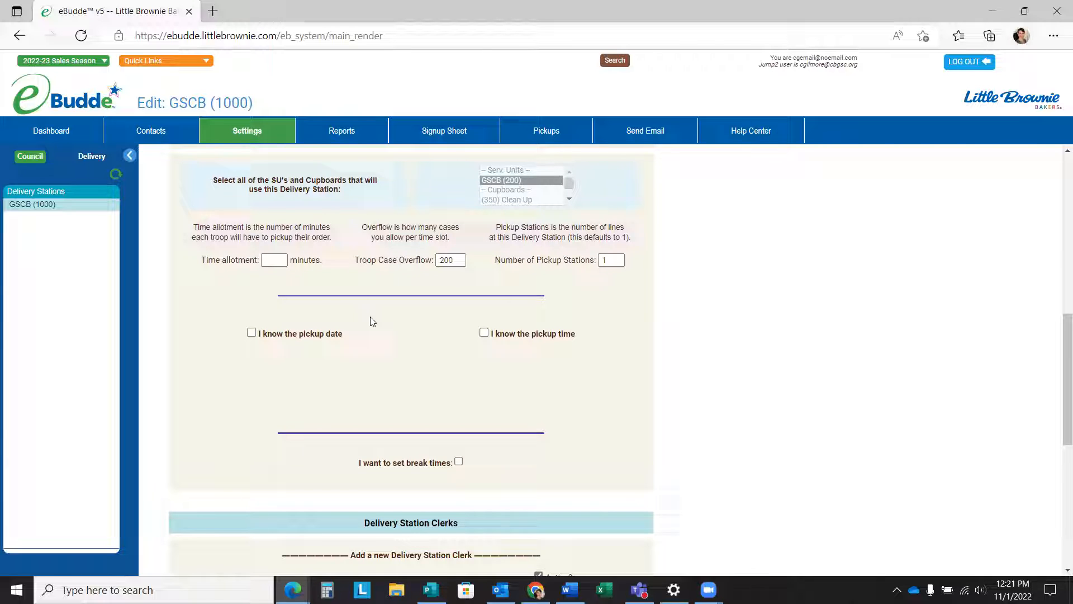
{"action": "mouse_move", "coordinate": [356, 310]}
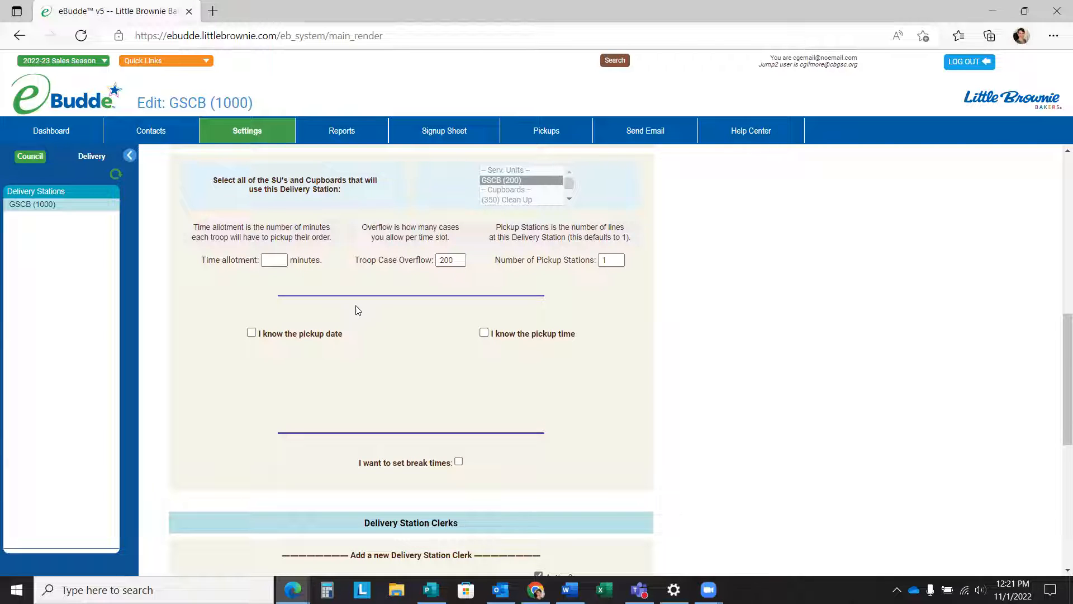
{"action": "mouse_move", "coordinate": [267, 278]}
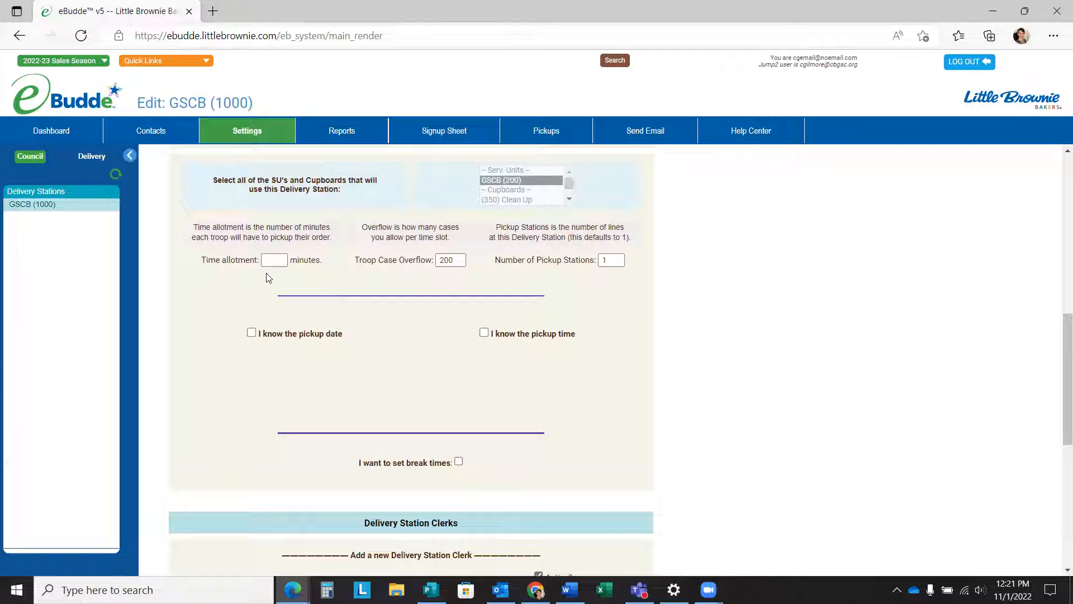
{"action": "left_click", "coordinate": [274, 259]}
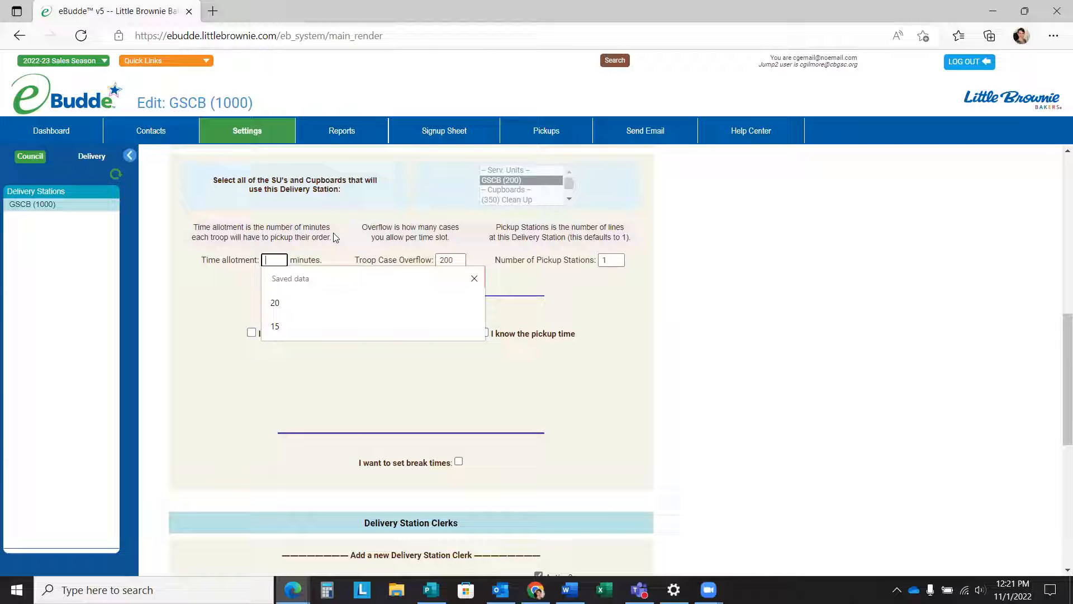
{"action": "mouse_move", "coordinate": [345, 235]}
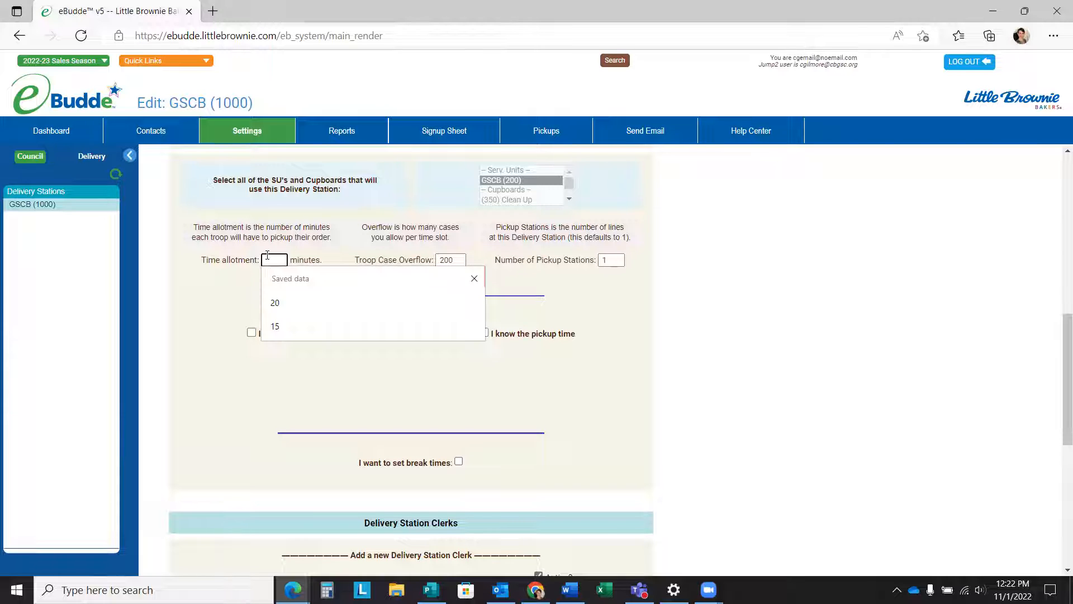
{"action": "left_click", "coordinate": [275, 325]}
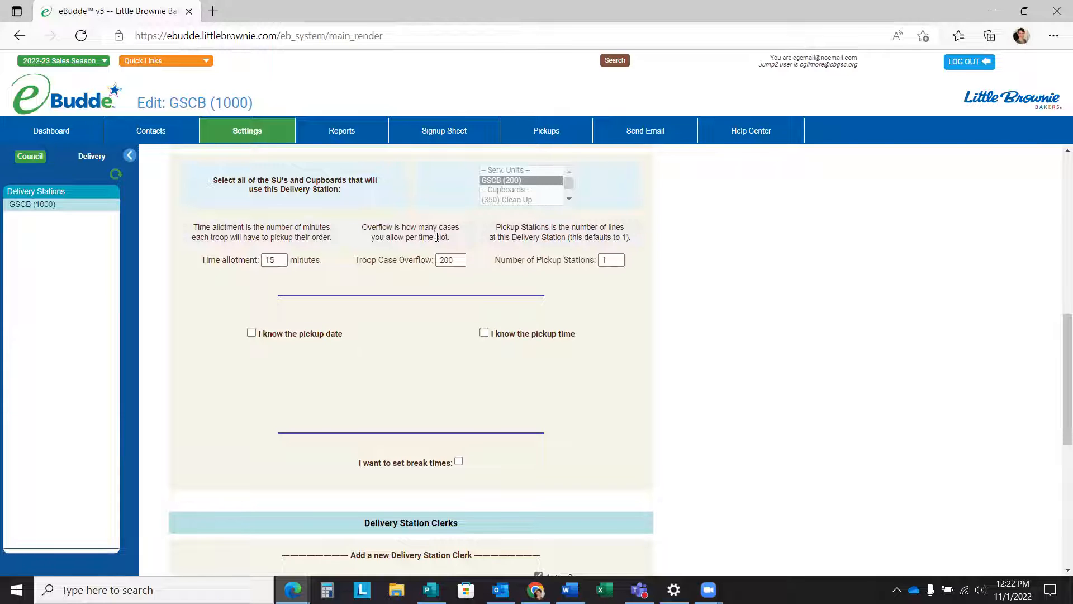
{"action": "triple_click", "coordinate": [450, 259]}
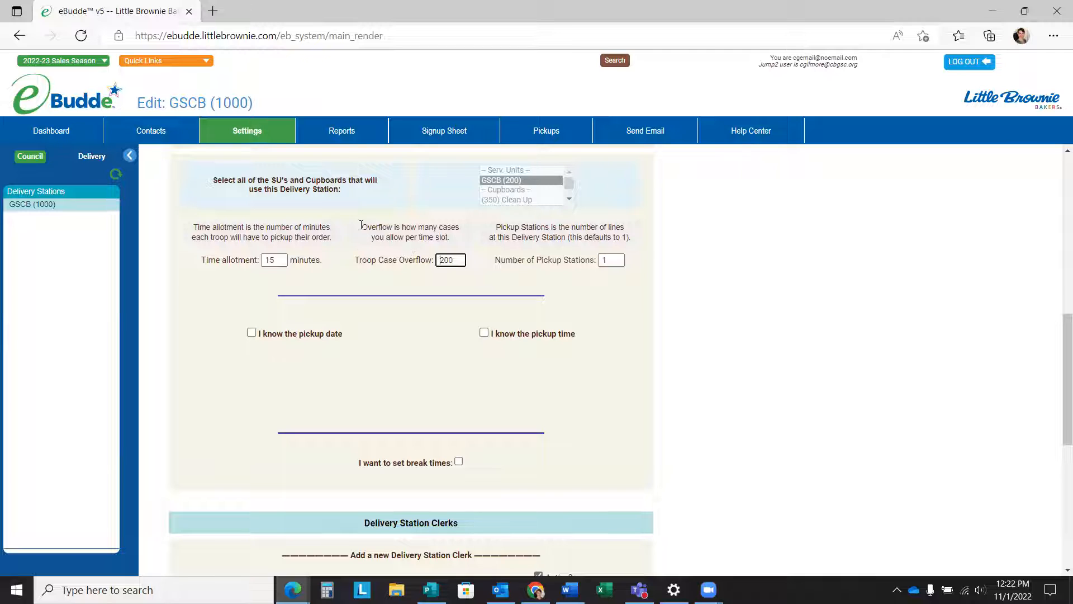
{"action": "mouse_move", "coordinate": [370, 239]}
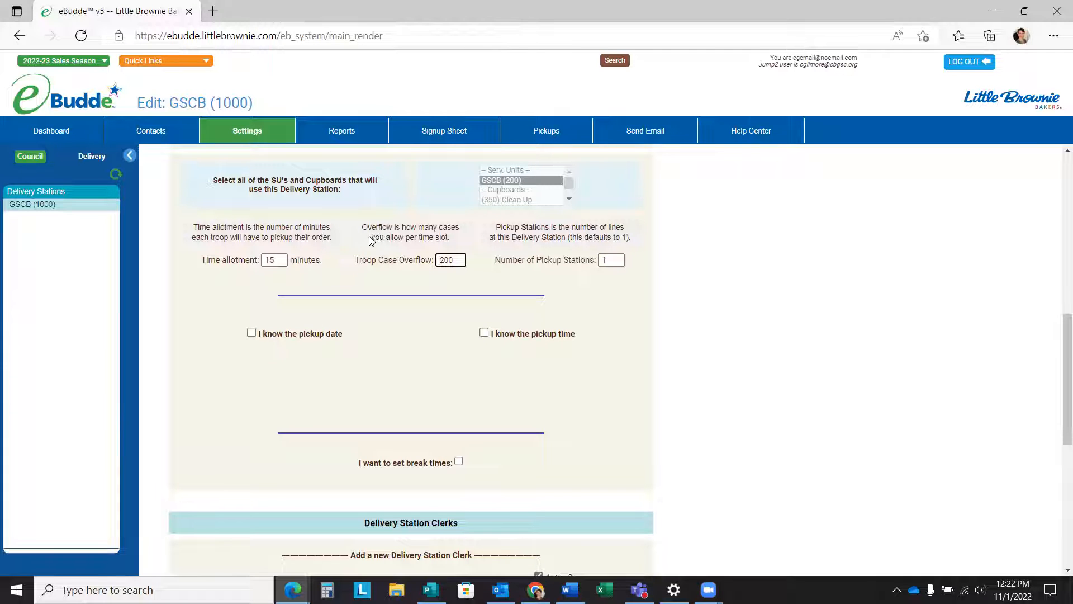
{"action": "mouse_move", "coordinate": [355, 259]}
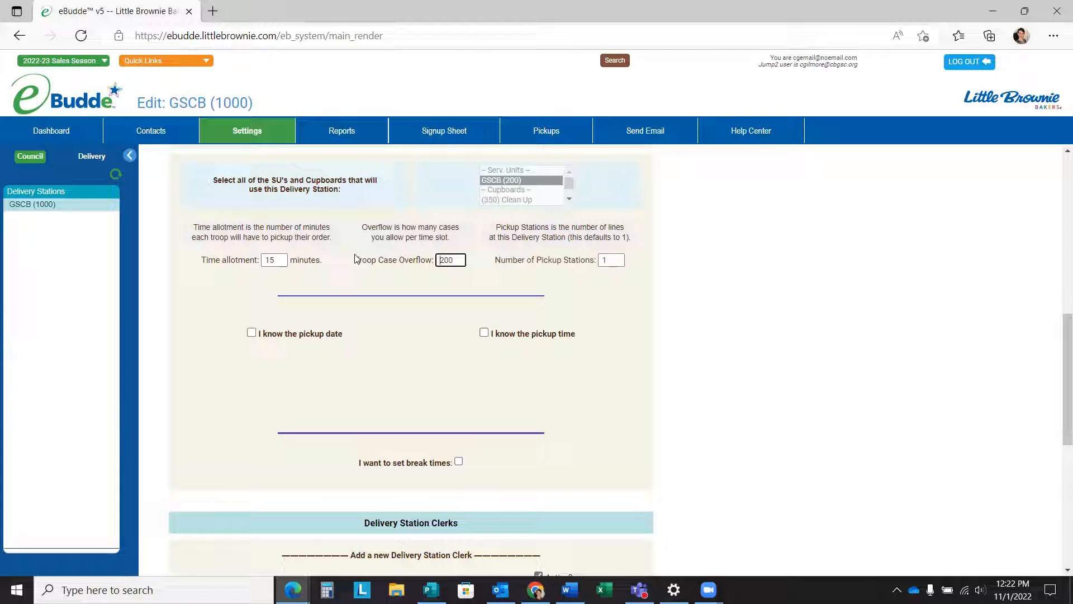
{"action": "mouse_move", "coordinate": [329, 214]}
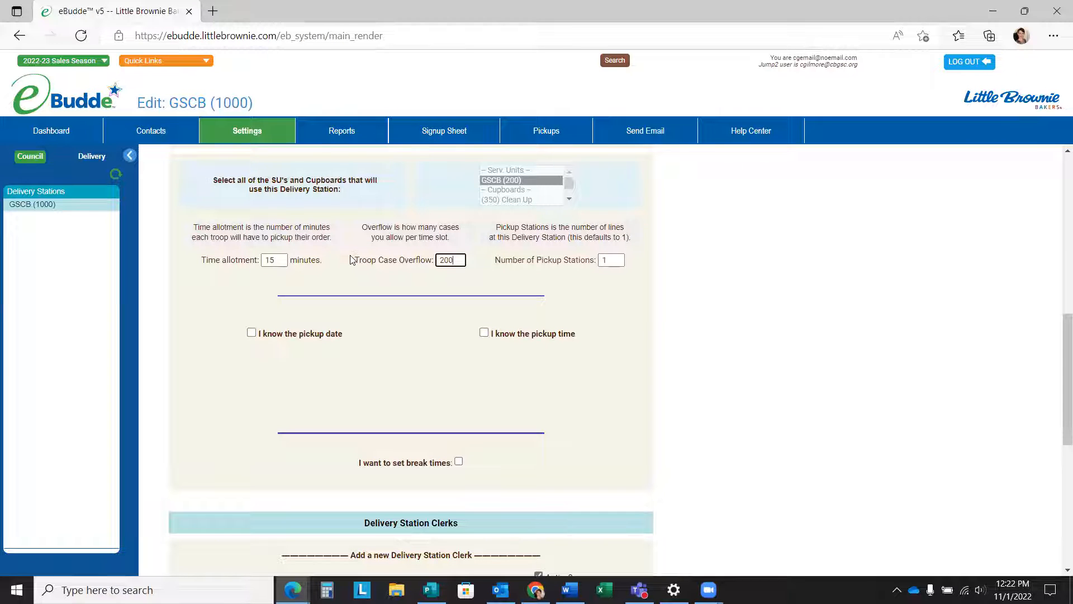
{"action": "mouse_move", "coordinate": [555, 260]}
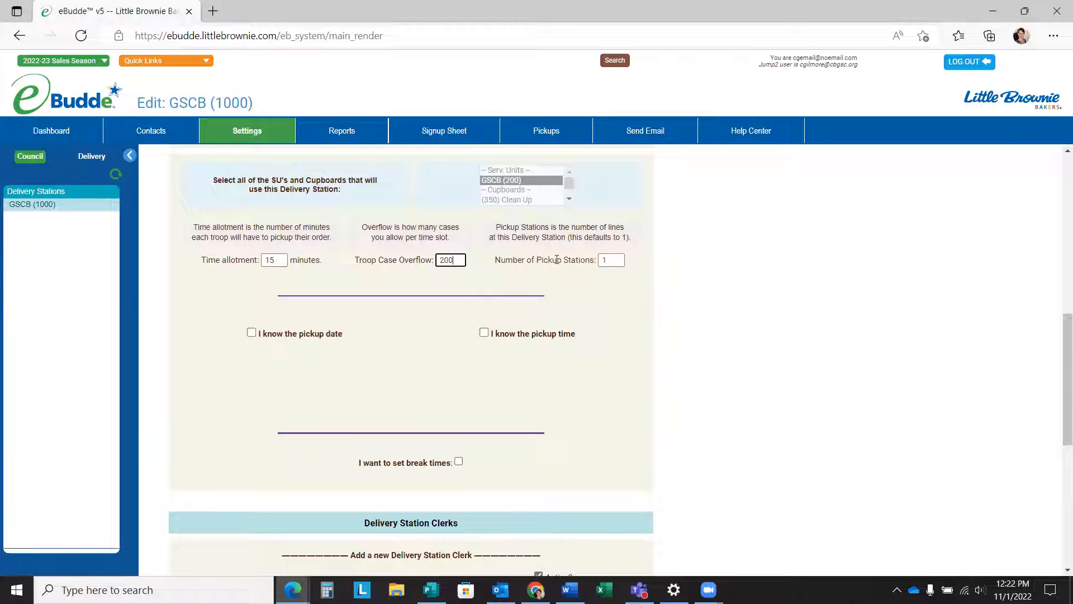
{"action": "triple_click", "coordinate": [445, 259]}
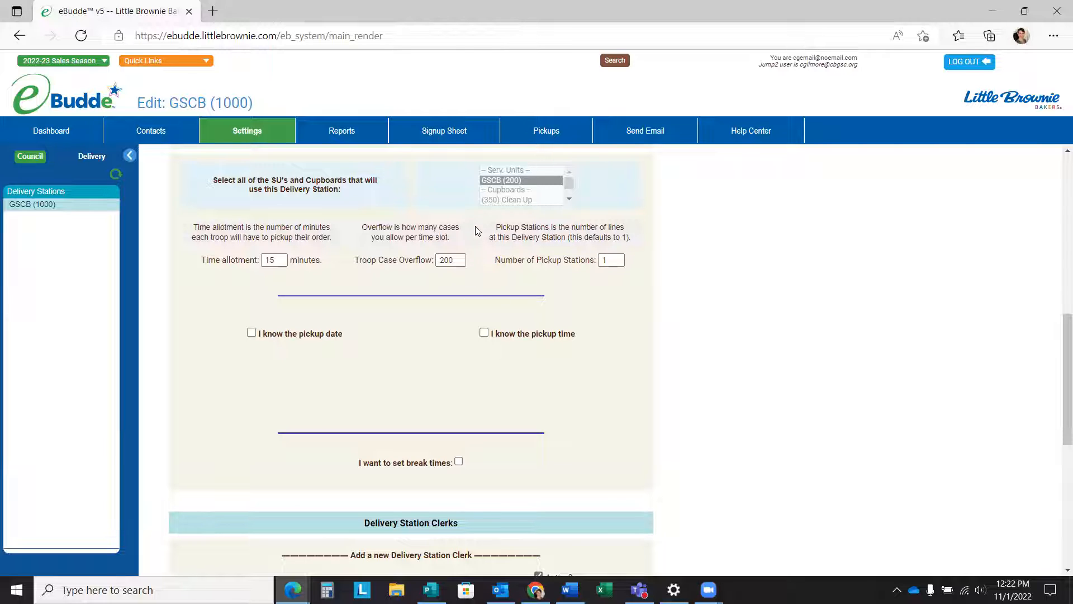
{"action": "mouse_move", "coordinate": [484, 256]}
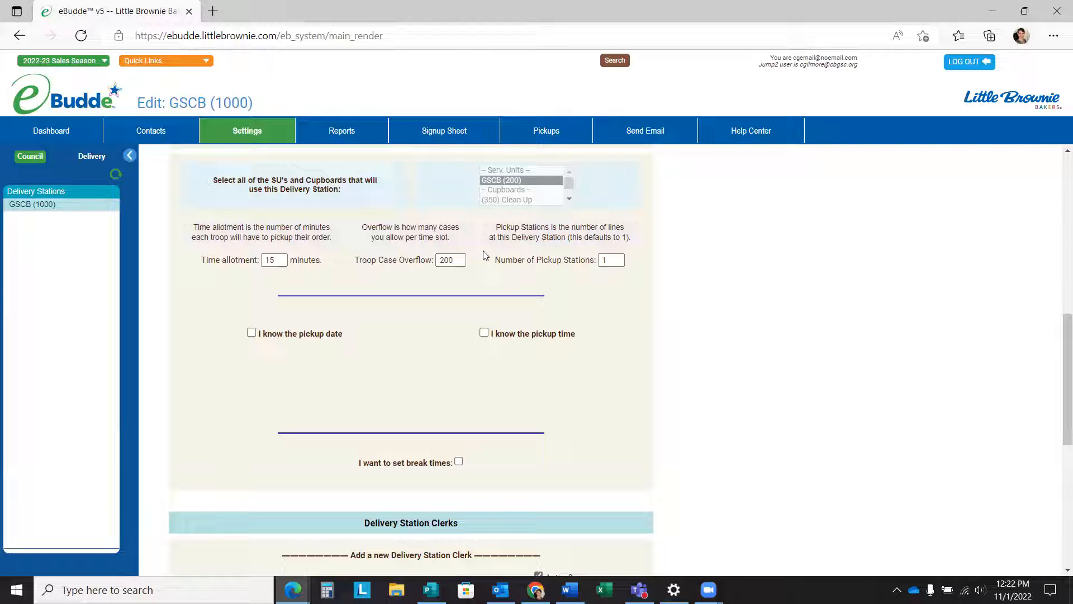
{"action": "mouse_move", "coordinate": [600, 237]}
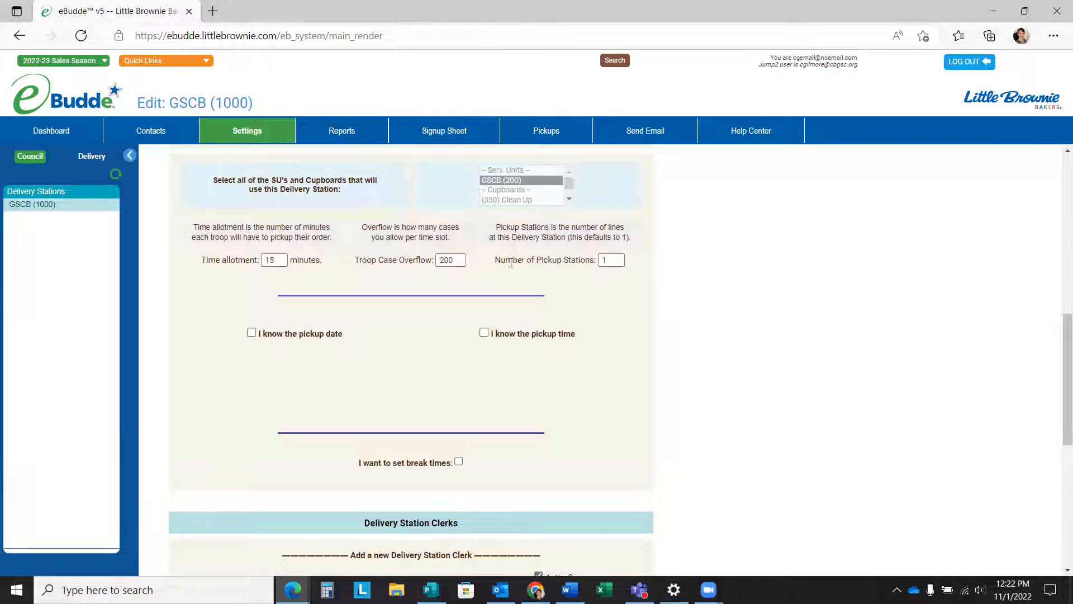
{"action": "mouse_move", "coordinate": [548, 254]}
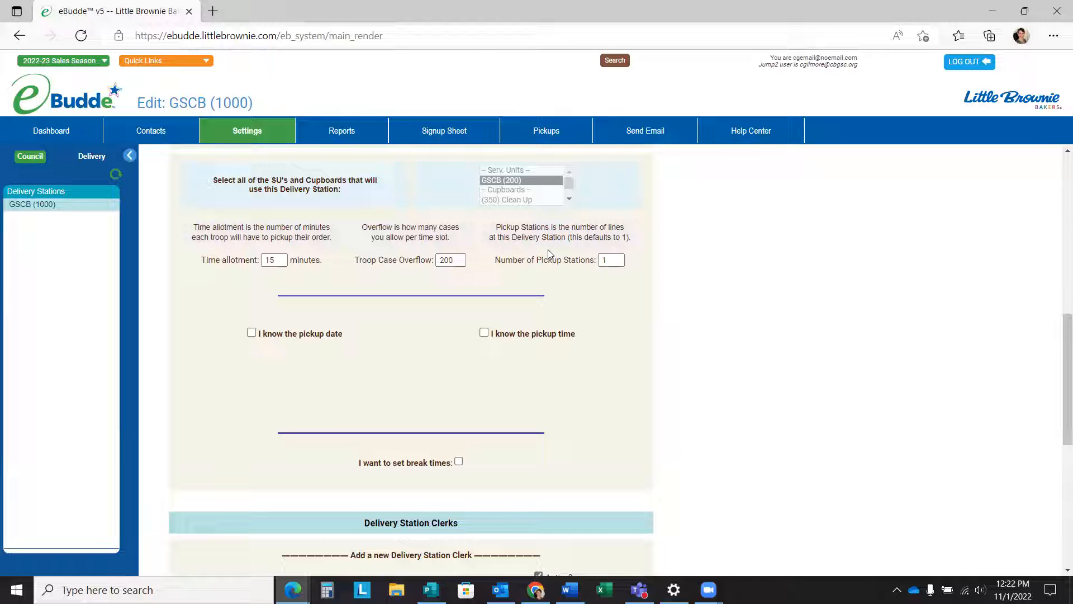
{"action": "mouse_move", "coordinate": [587, 251]}
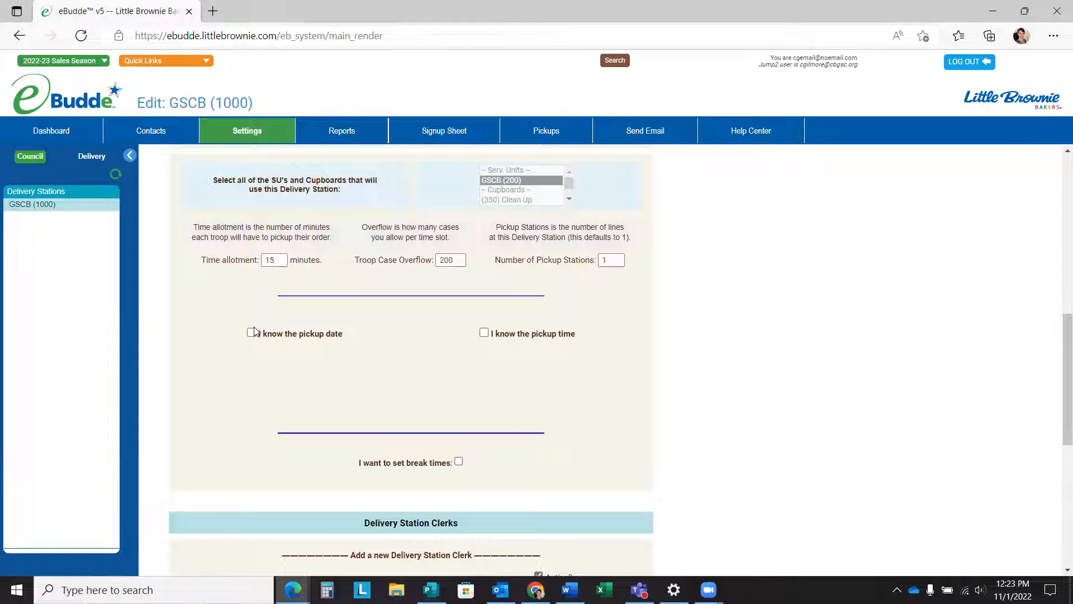
Step: Mark the pickup date as known and choose 2022-02-05 in the calendar
{"action": "left_click", "coordinate": [250, 333]}
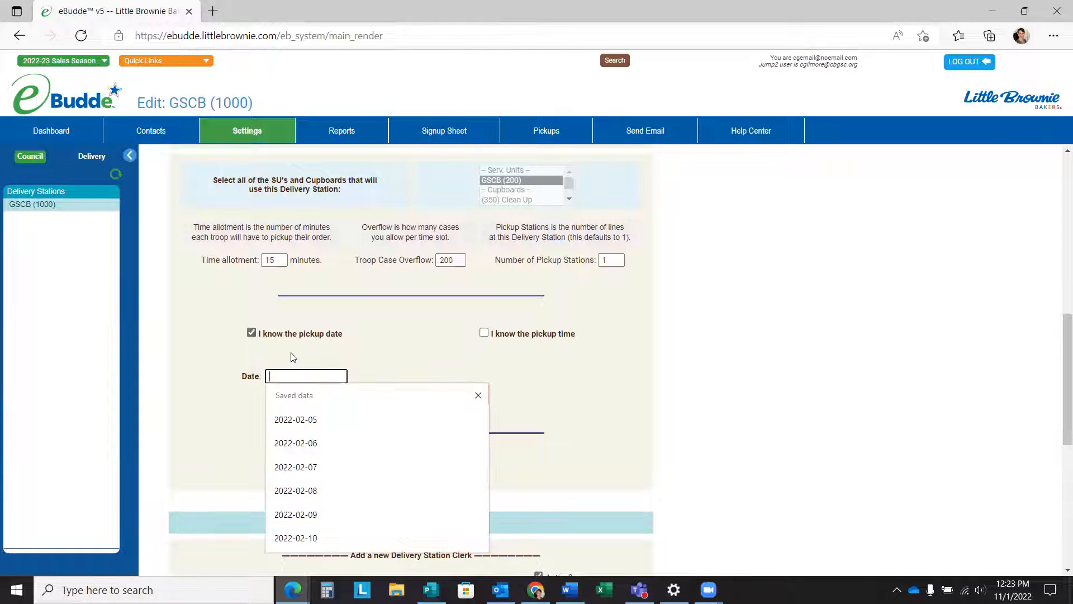
{"action": "left_click", "coordinate": [295, 419]}
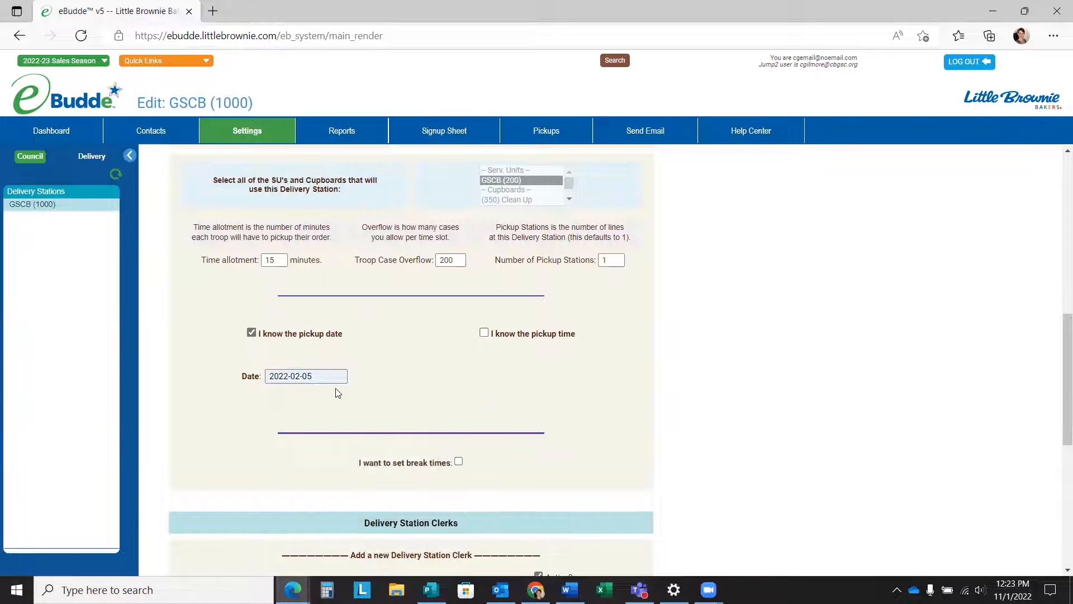
{"action": "left_click", "coordinate": [306, 376]}
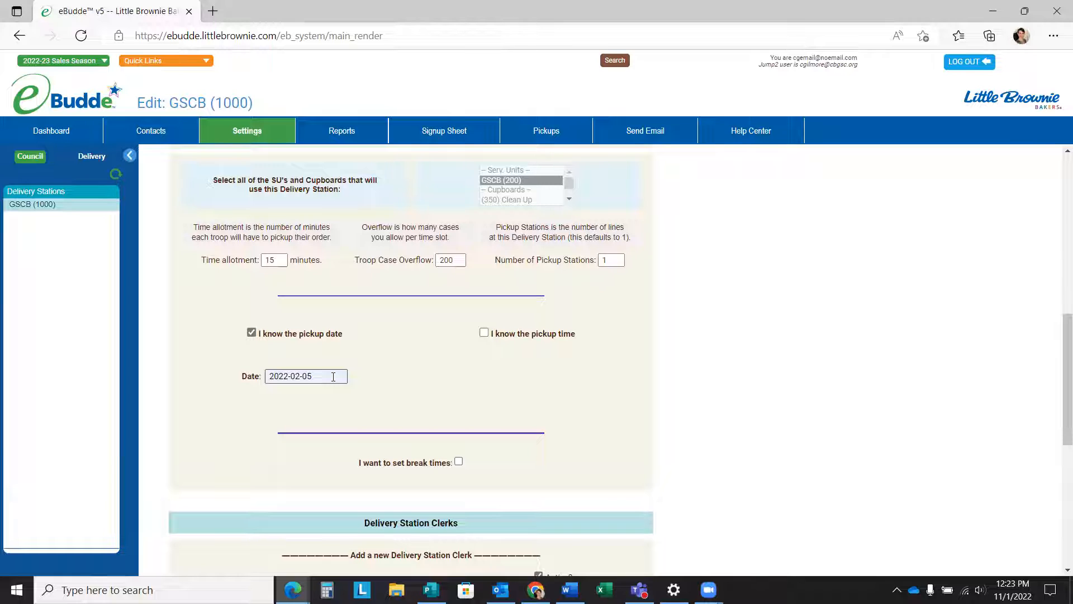
{"action": "left_click", "coordinate": [305, 375]}
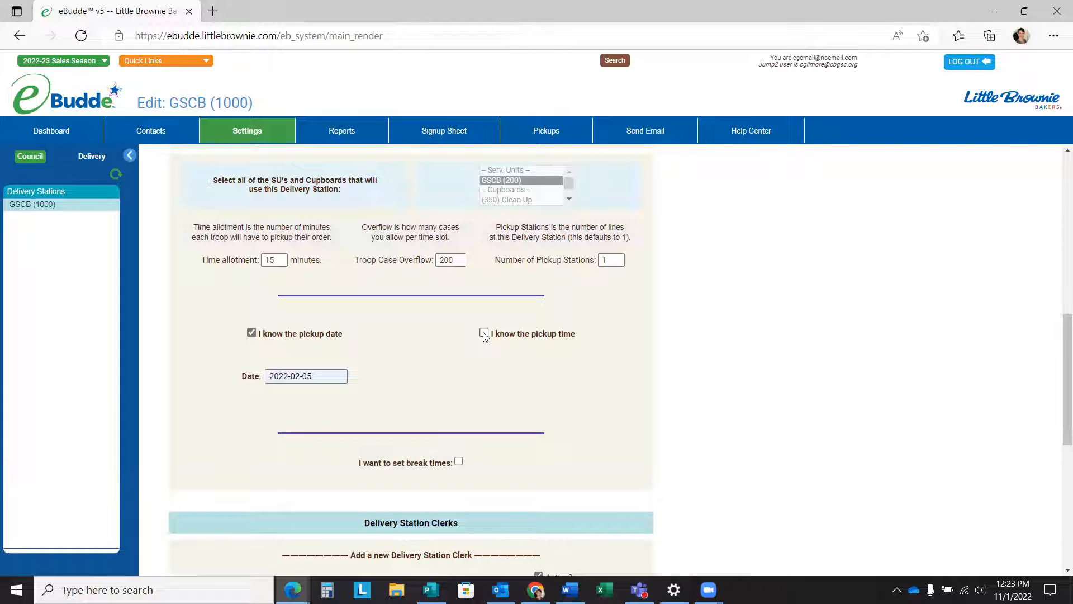
{"action": "mouse_move", "coordinate": [481, 344]}
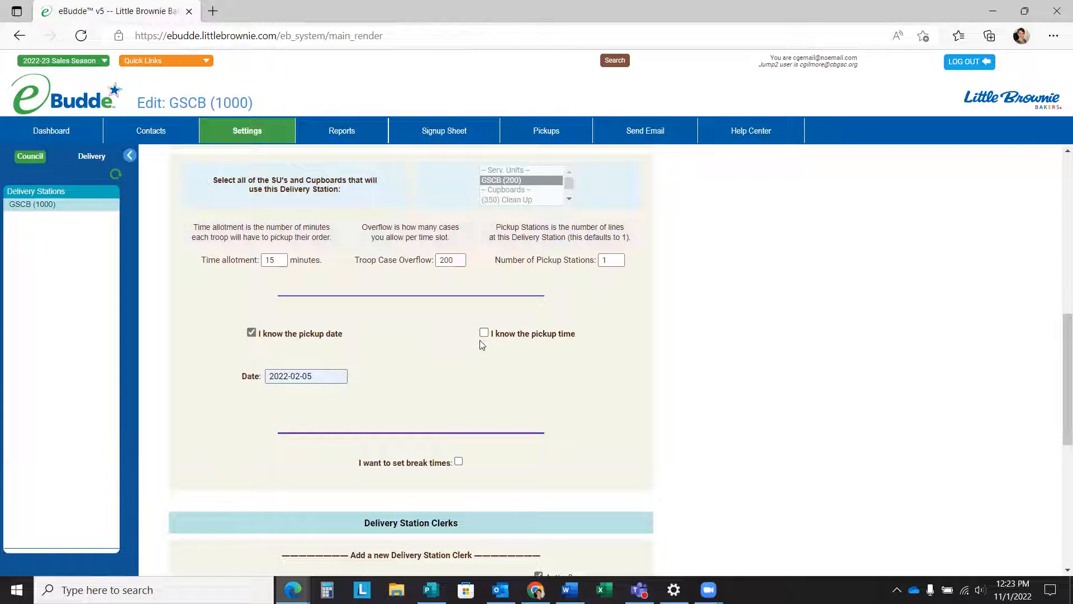
{"action": "mouse_move", "coordinate": [419, 398]}
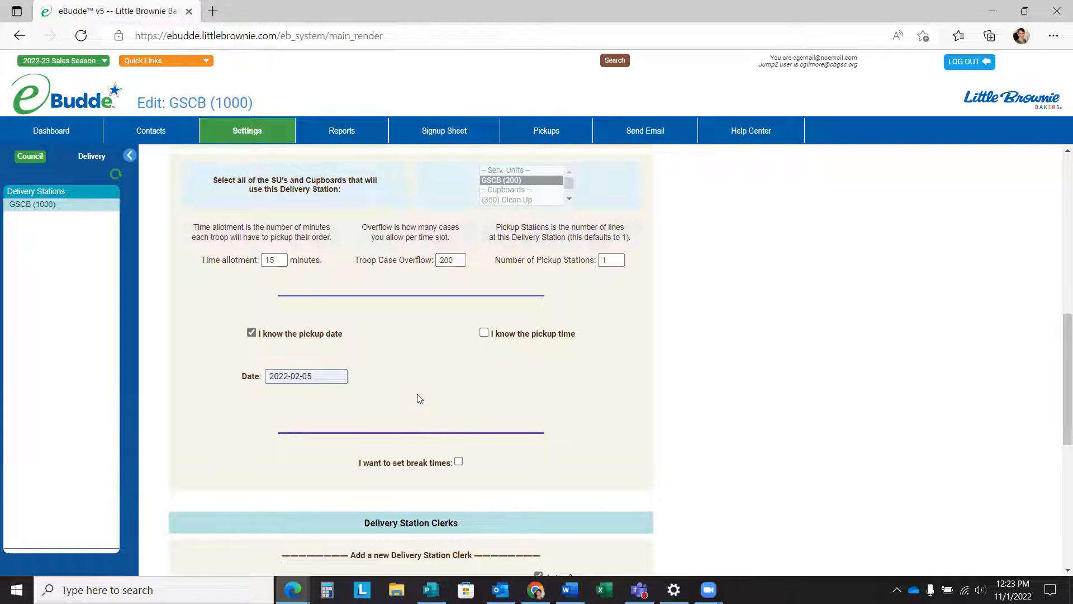
{"action": "mouse_move", "coordinate": [455, 341]}
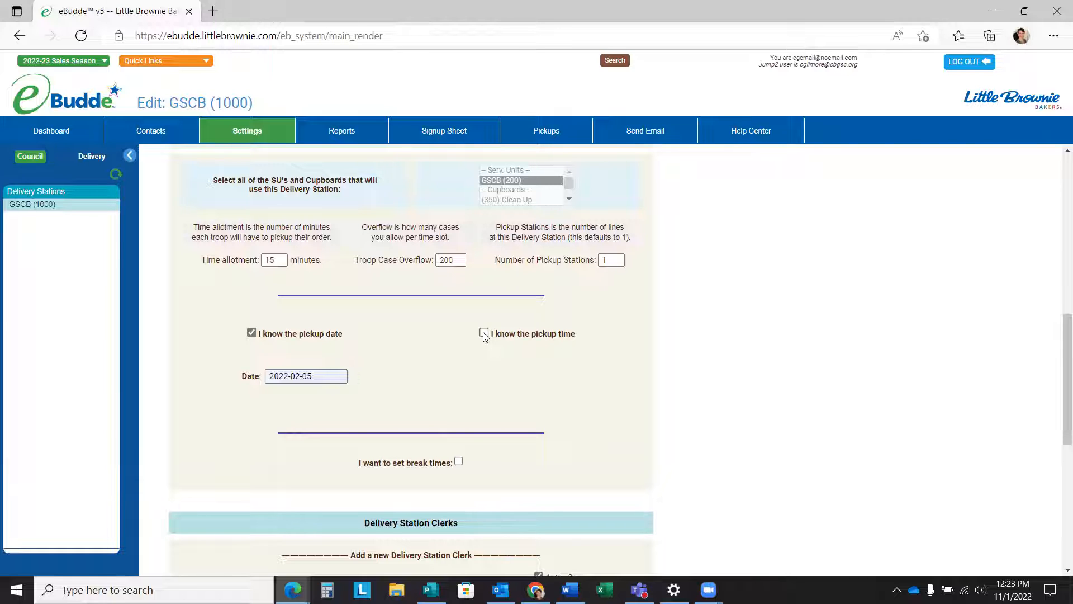
Step: Mark the pickup time as known and ready the 'from' time field, dismissing saved suggestions
{"action": "left_click", "coordinate": [484, 333]}
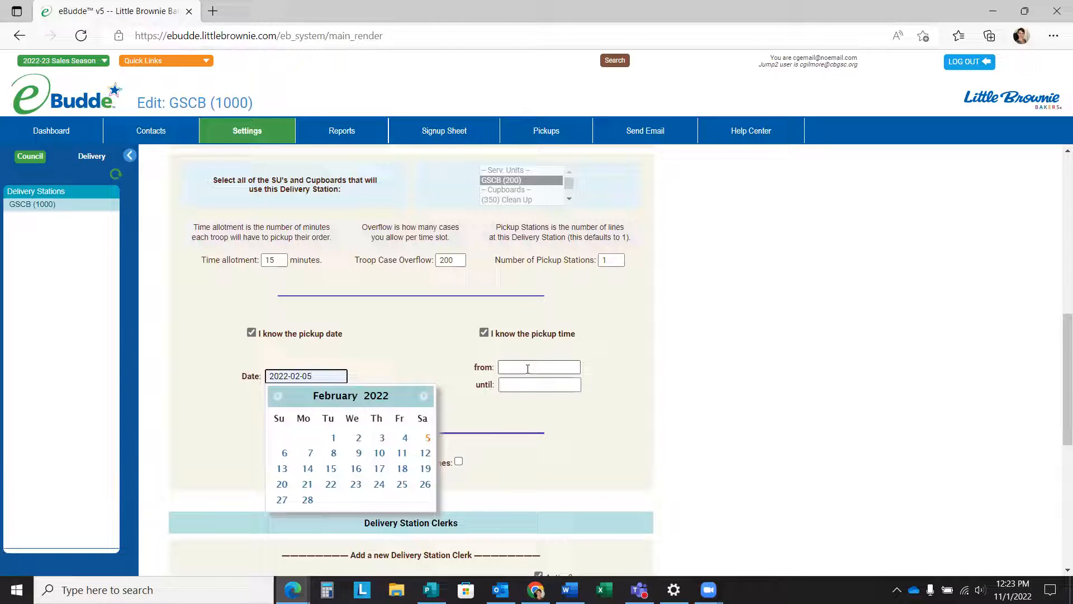
{"action": "left_click", "coordinate": [539, 367]}
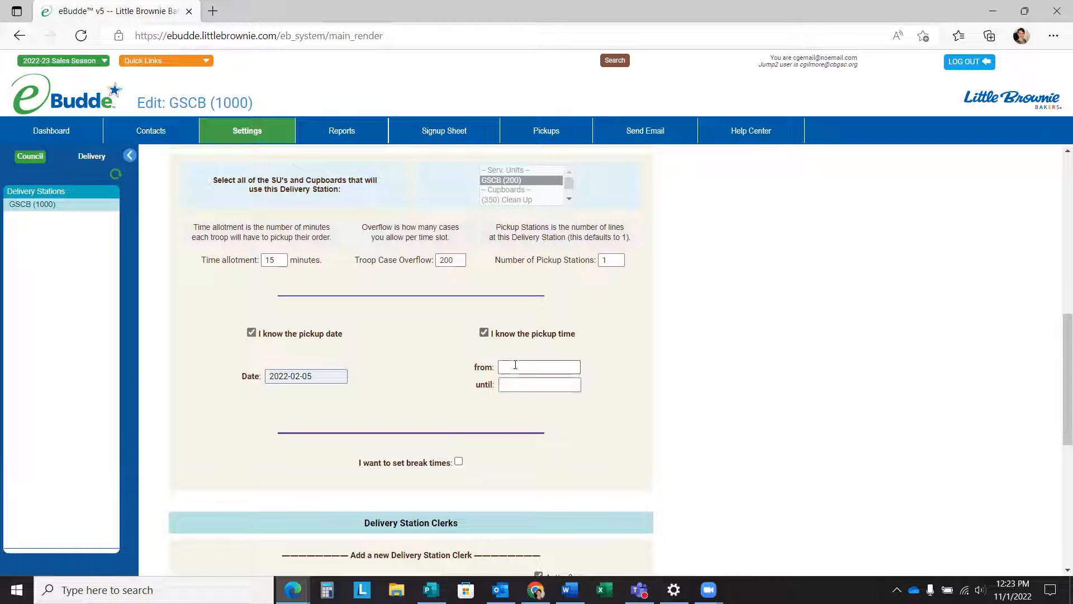
{"action": "left_click", "coordinate": [539, 367]}
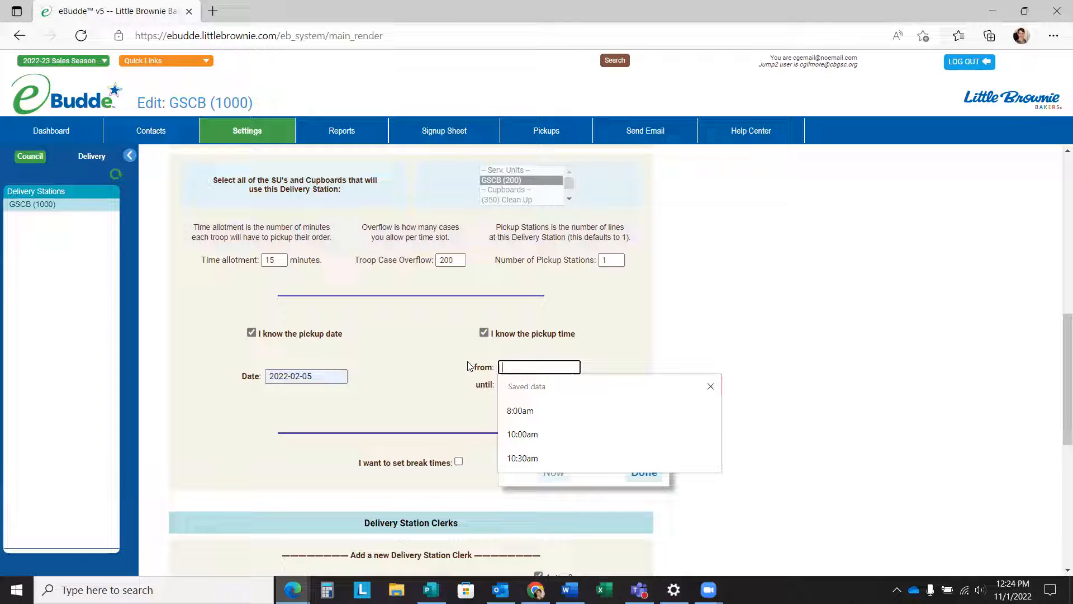
{"action": "mouse_move", "coordinate": [532, 363]}
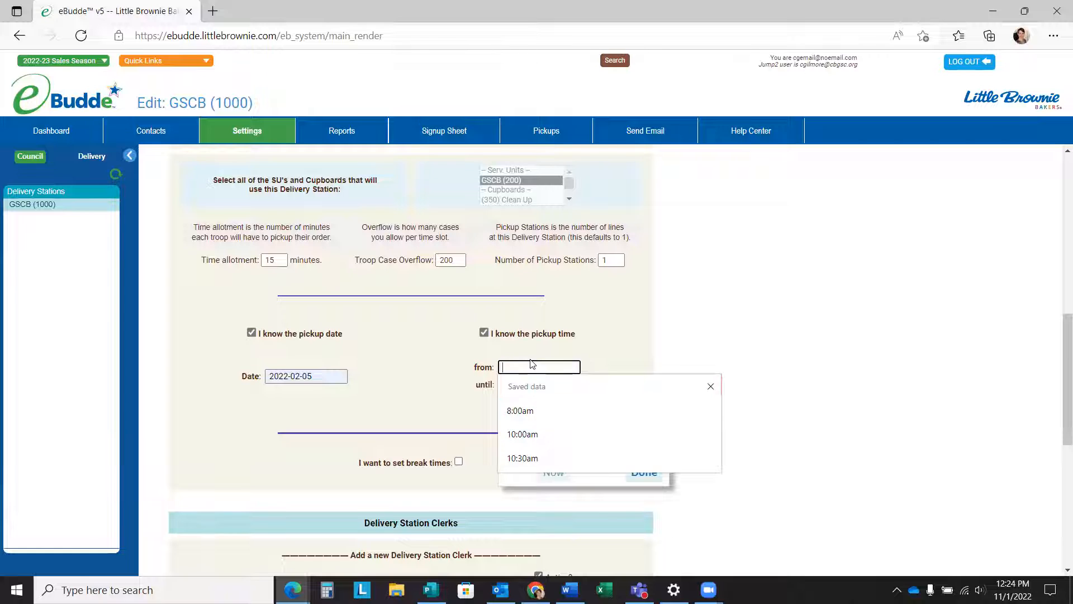
{"action": "left_click", "coordinate": [520, 410]}
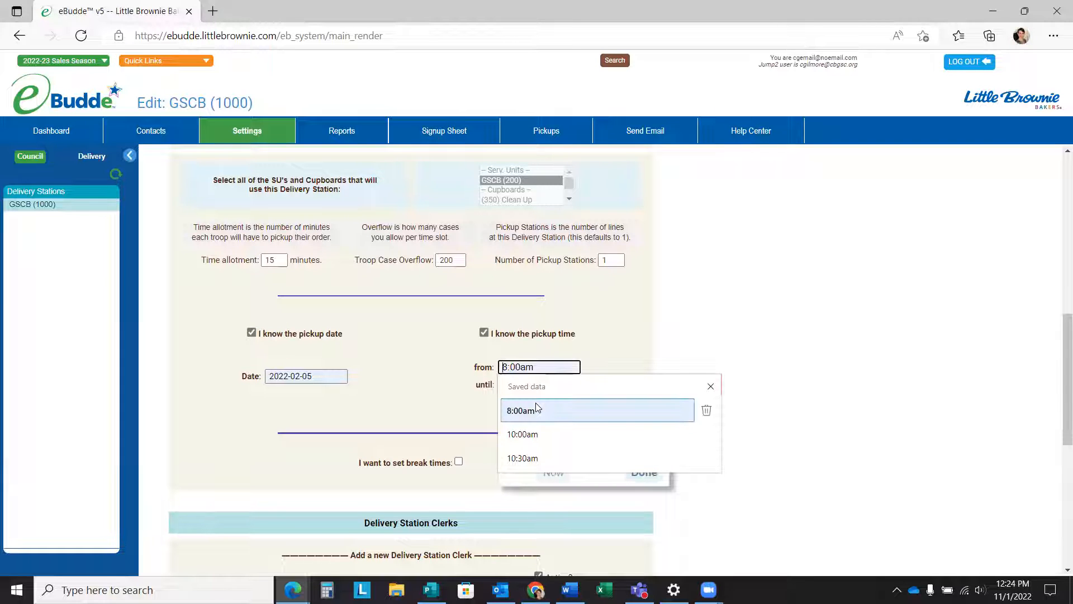
{"action": "left_click", "coordinate": [711, 385]}
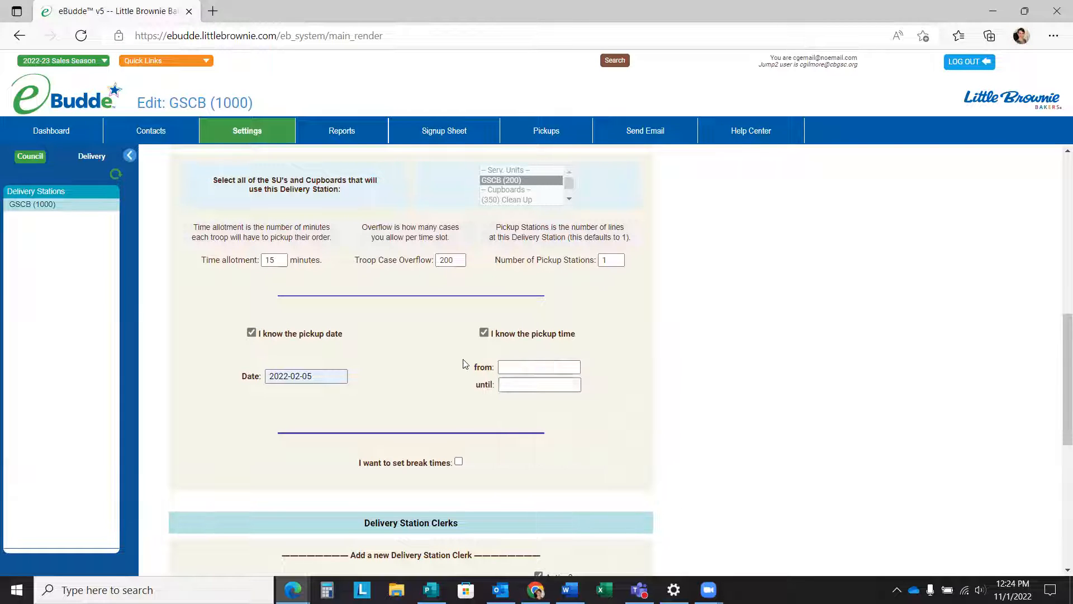
{"action": "left_click", "coordinate": [539, 366]}
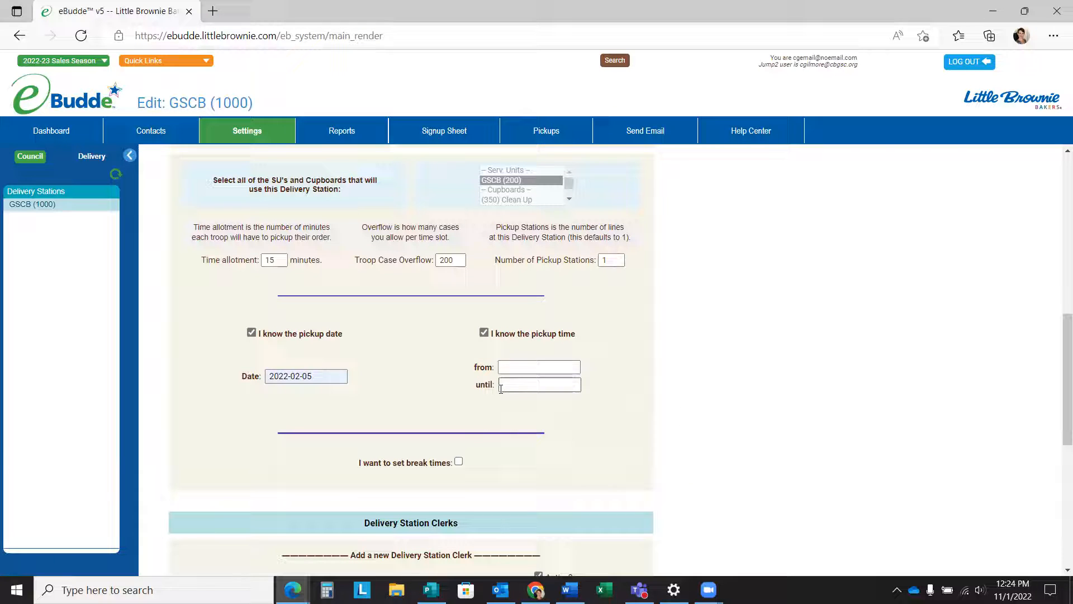
Step: Set the pickup window from 10:00am until 5:00pm with the Choose Time picker
{"action": "left_click", "coordinate": [539, 366]}
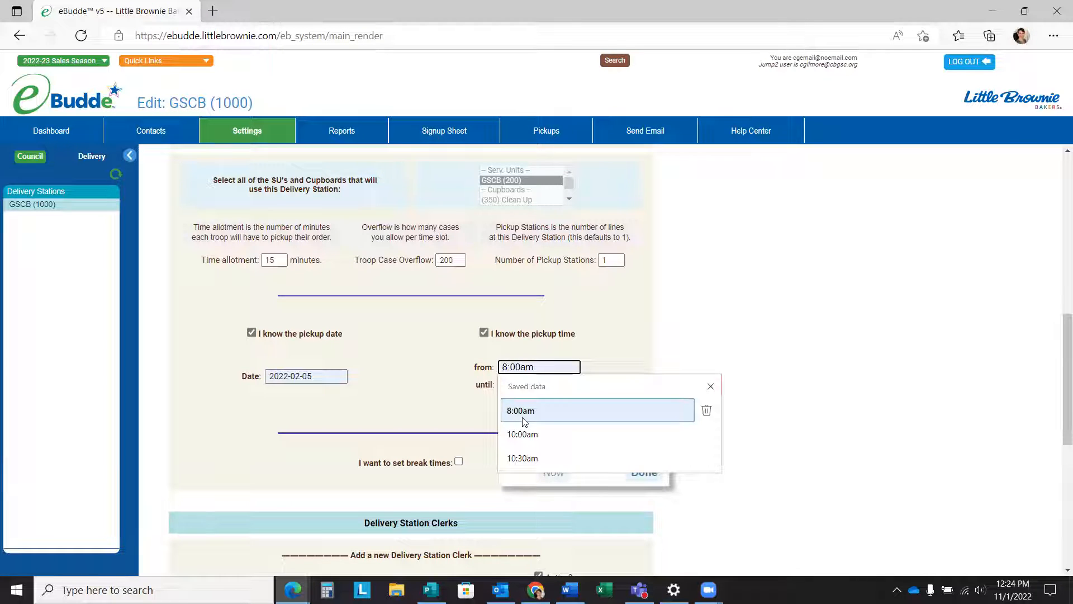
{"action": "left_click", "coordinate": [522, 434]}
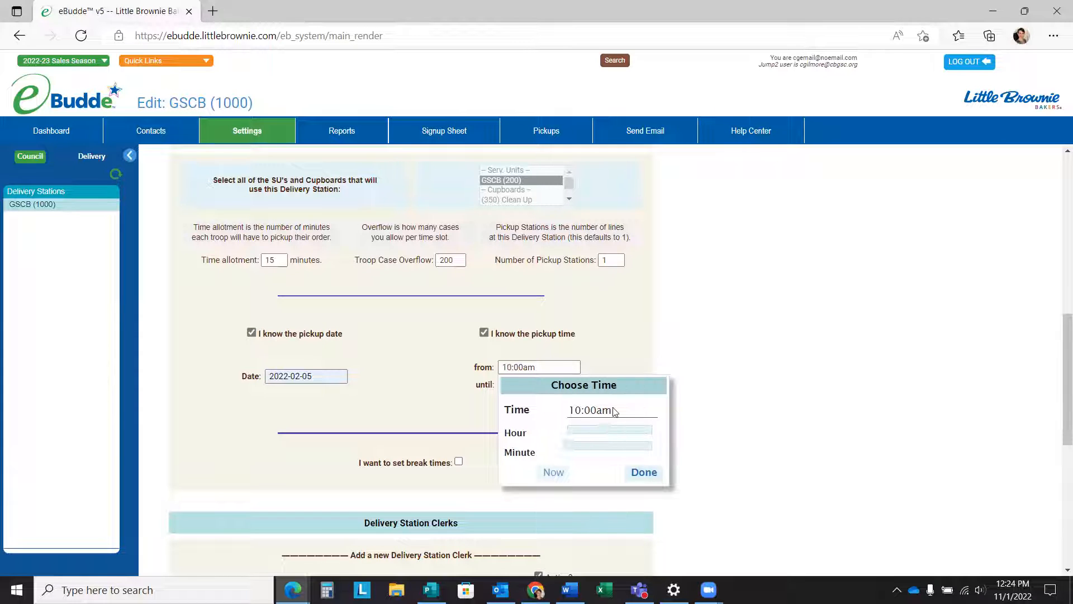
{"action": "mouse_move", "coordinate": [593, 446]}
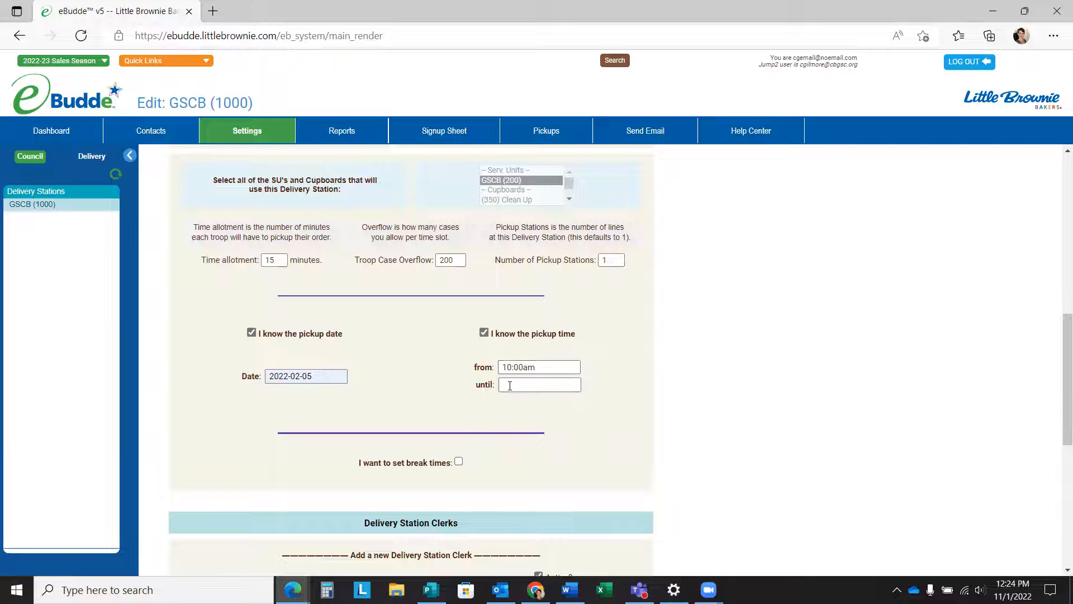
{"action": "left_click", "coordinate": [539, 384]}
{"action": "type", "text": "5:00pm"}
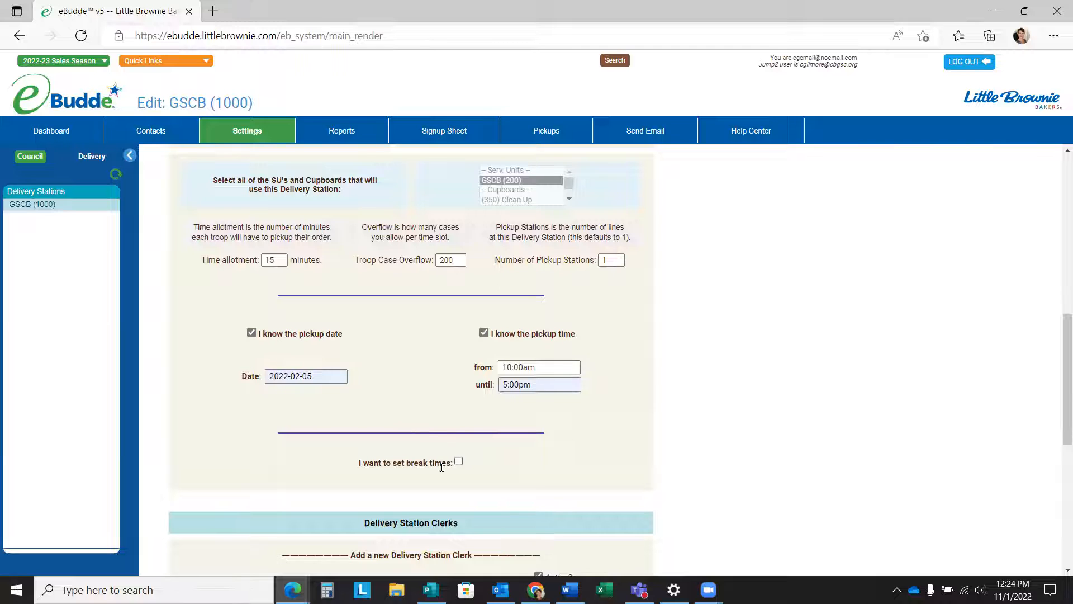
{"action": "scroll", "scroll_direction": "down", "scroll_amount": 3}
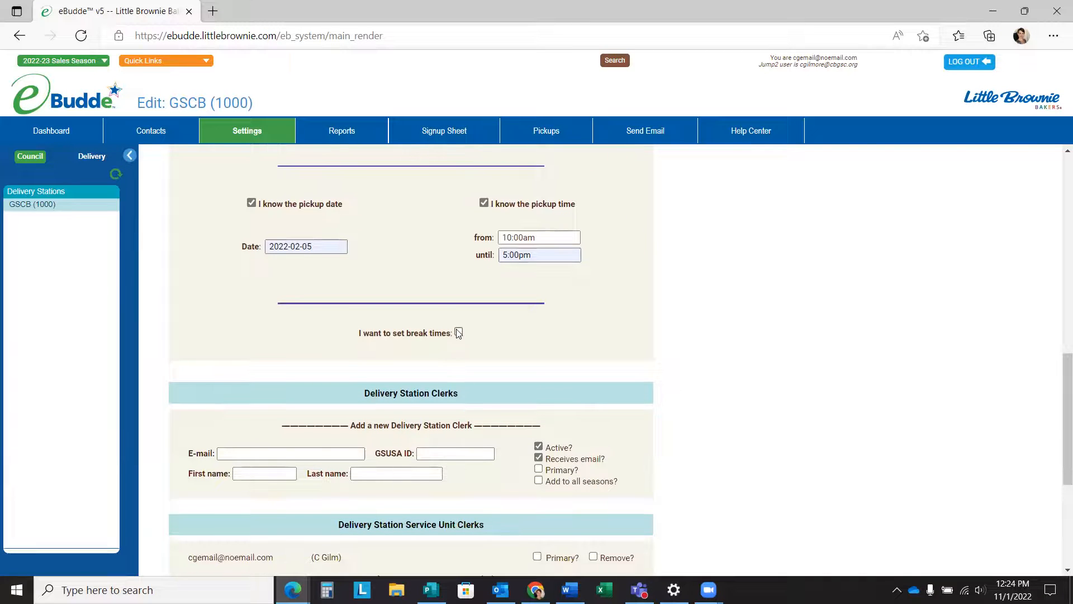
{"action": "left_click", "coordinate": [458, 333]}
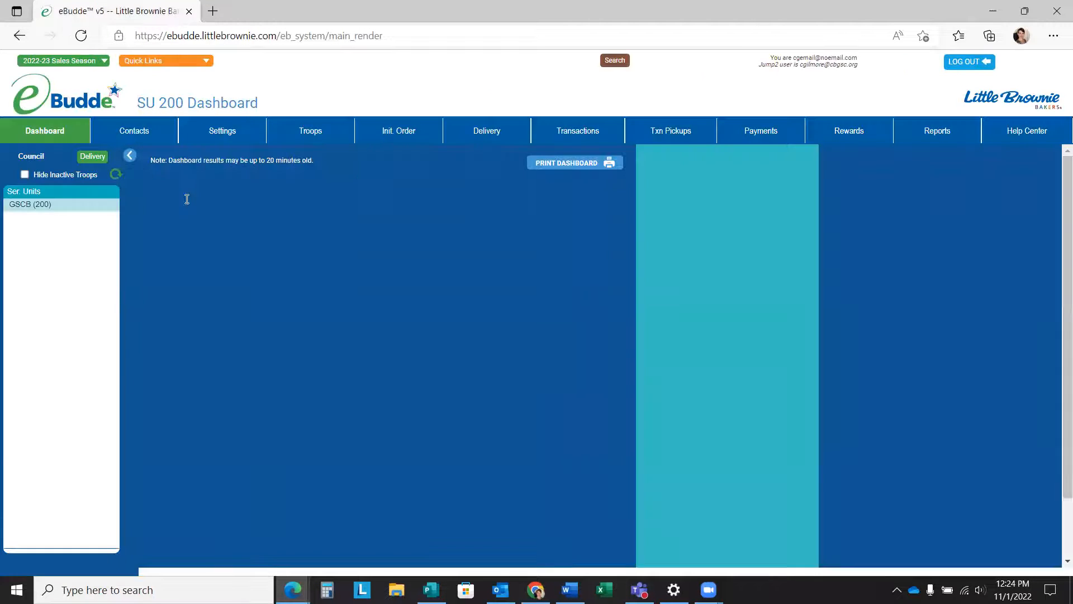
Step: Reopen the GSCB (1000) station settings and enter a 15-minute time allotment
{"action": "left_click", "coordinate": [30, 157]}
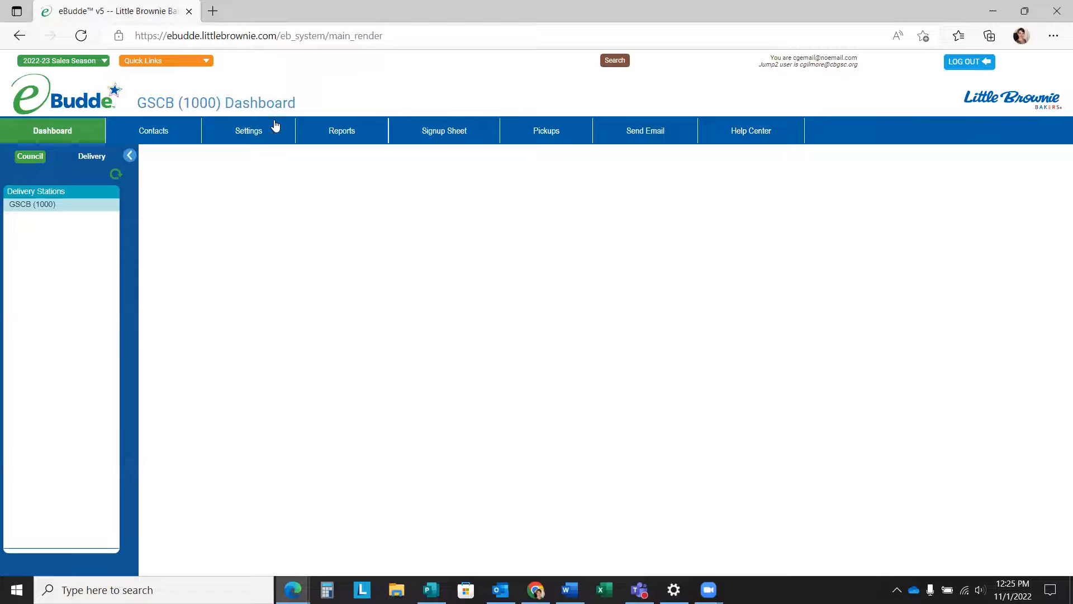
{"action": "left_click", "coordinate": [248, 130]}
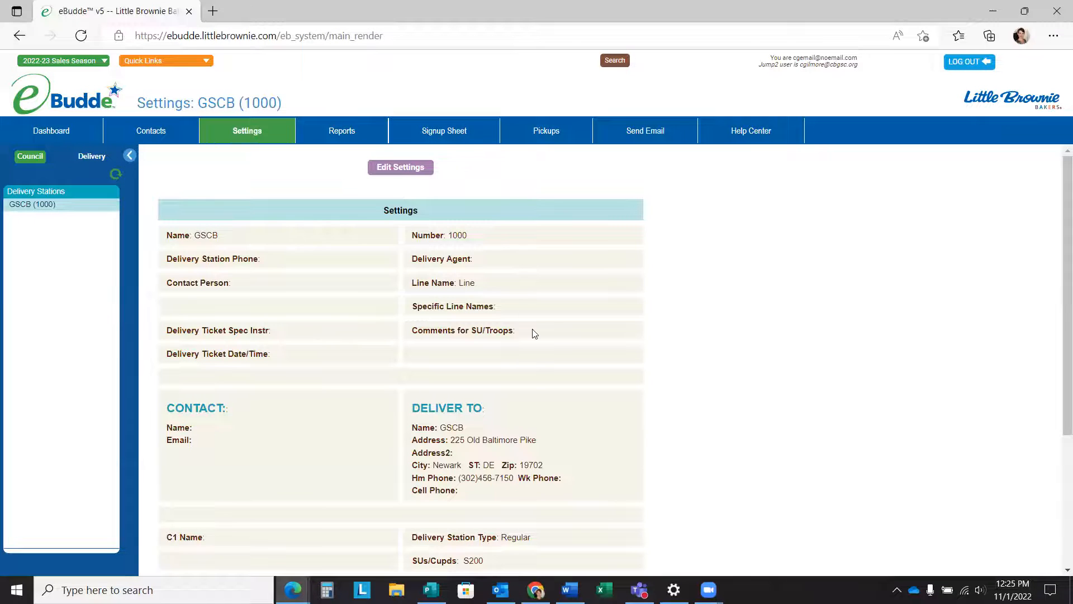
{"action": "left_click", "coordinate": [400, 167]}
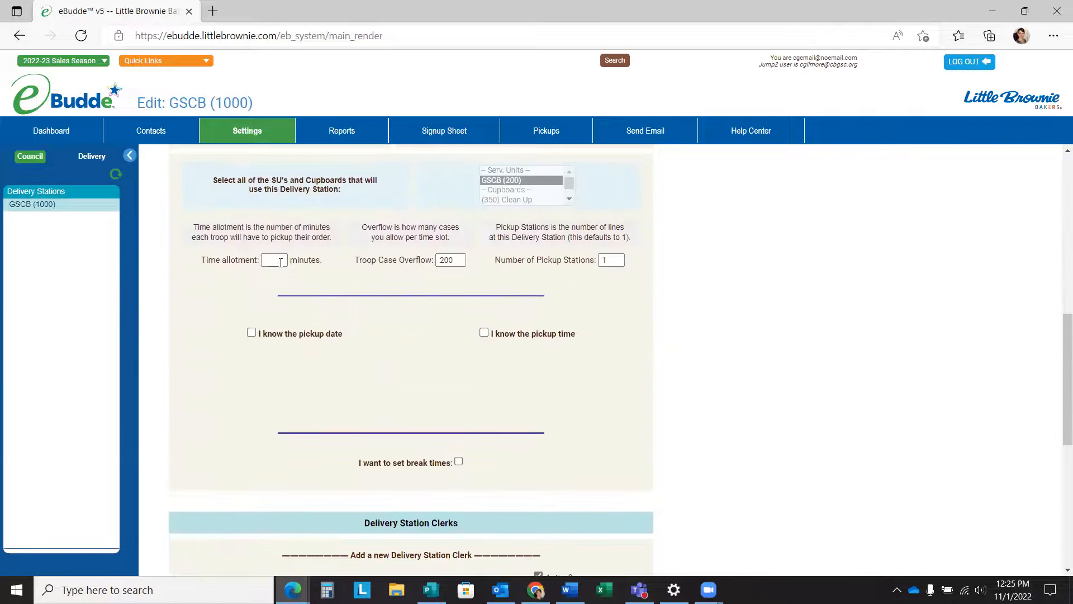
{"action": "type", "text": "15"}
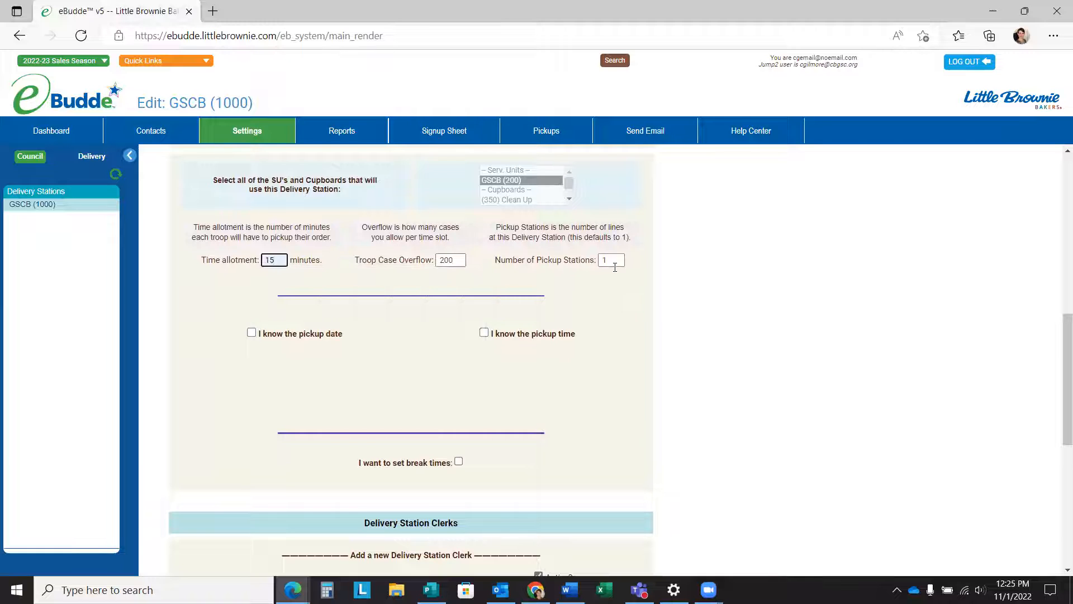
Step: Set the known pickup date 2022-02-05 and pickup hours 10:00am to 5:00pm again
{"action": "left_click", "coordinate": [251, 333]}
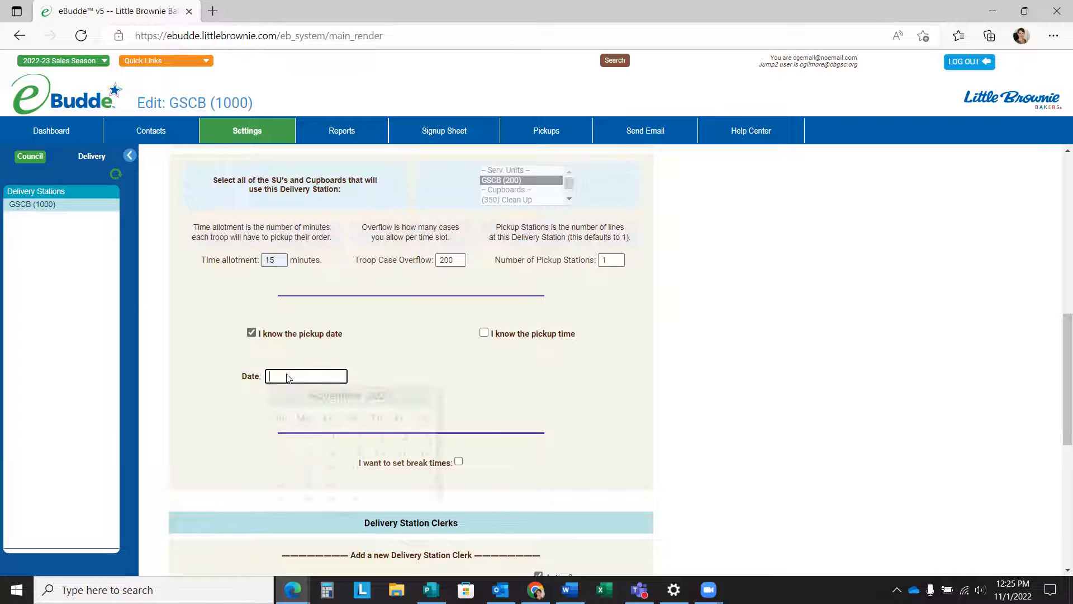
{"action": "left_click", "coordinate": [483, 333]}
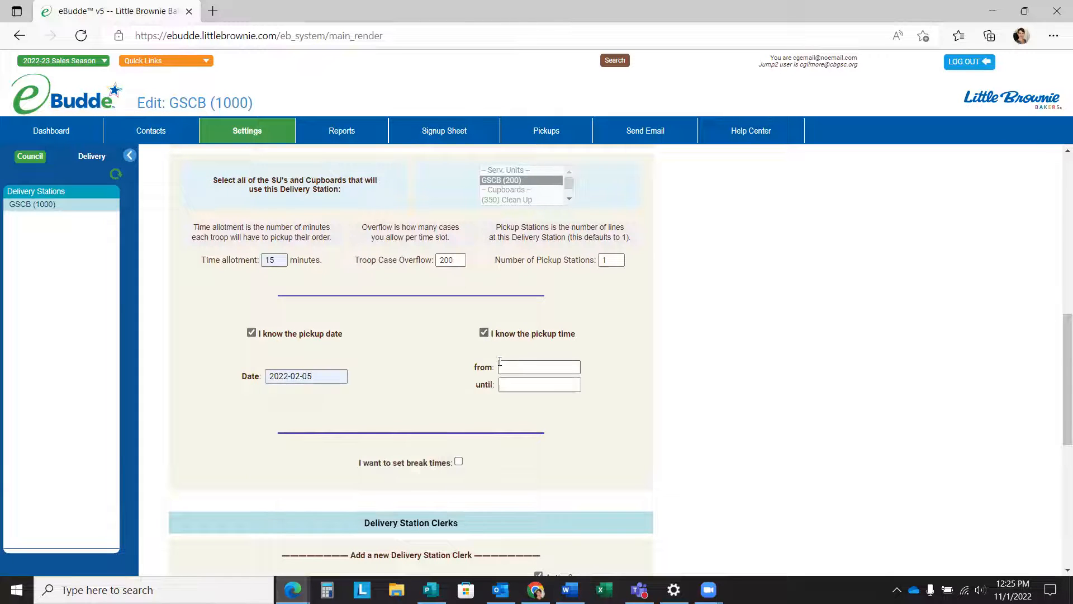
{"action": "left_click", "coordinate": [539, 367]}
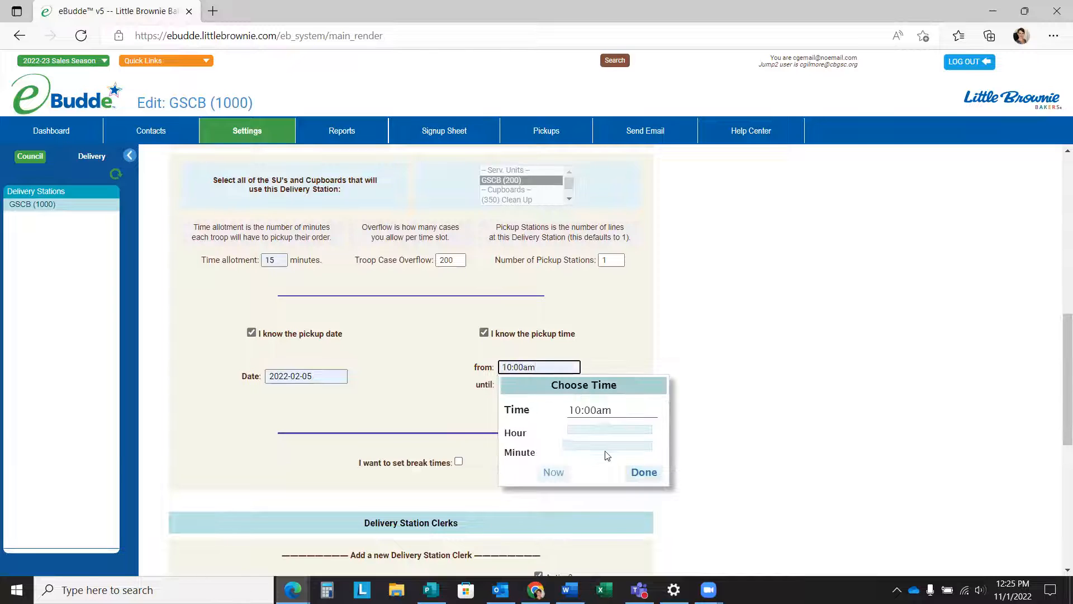
{"action": "left_click", "coordinate": [539, 383]}
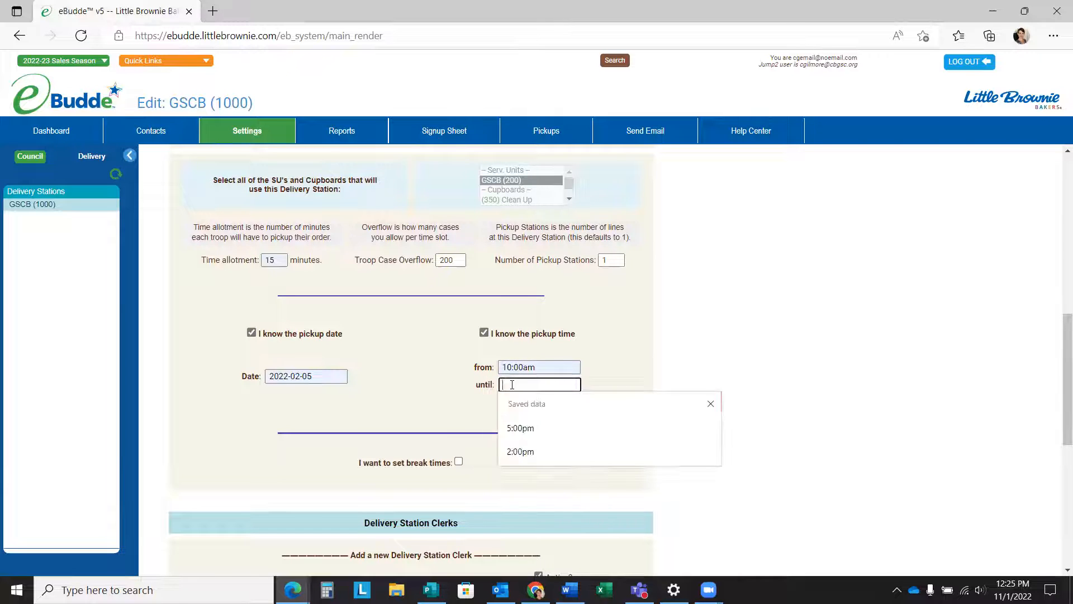
{"action": "left_click", "coordinate": [519, 428]}
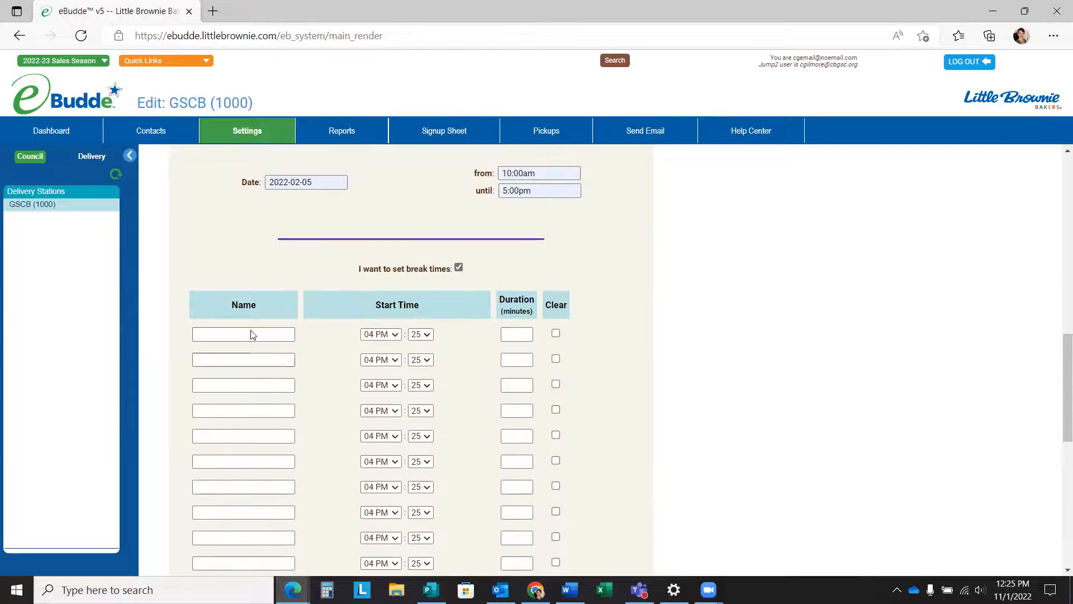
Step: Add a break named Lunch starting at 12:00 PM and reach the Update button
{"action": "type", "text": "Lunch"}
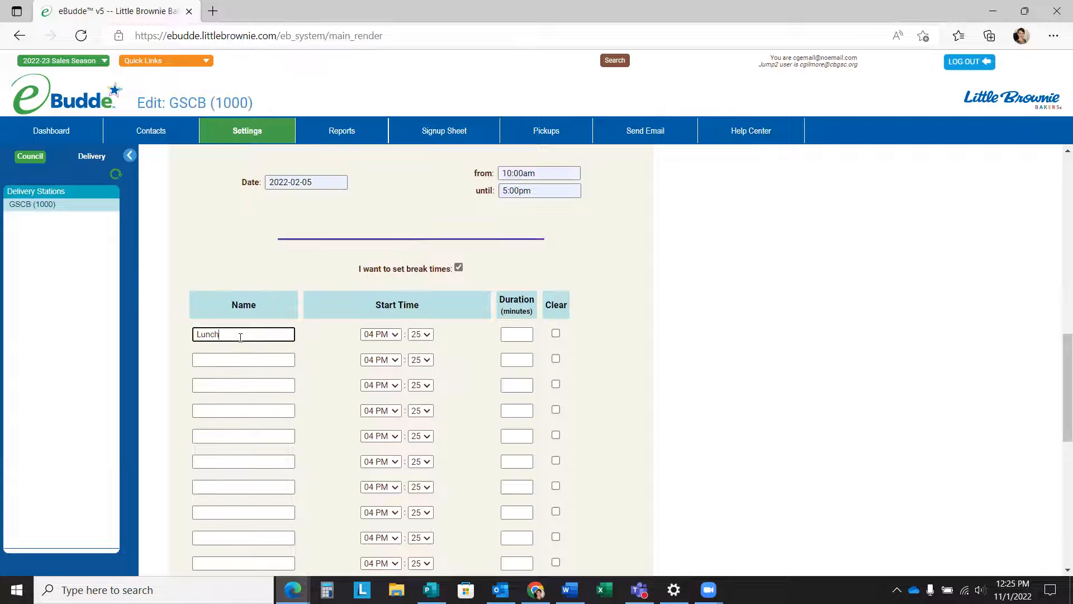
{"action": "left_click", "coordinate": [380, 334]}
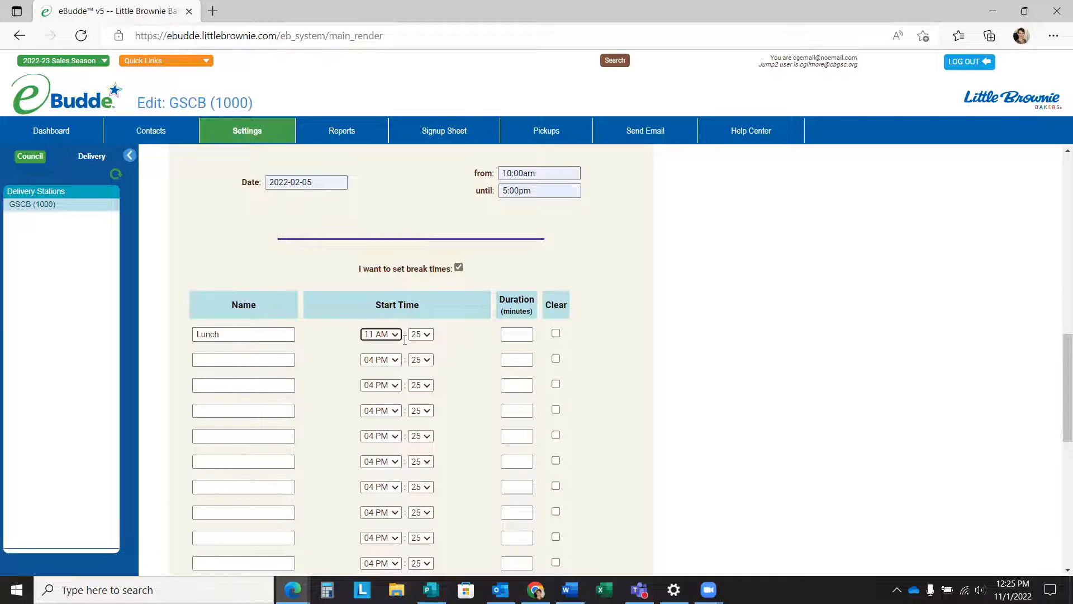
{"action": "left_click", "coordinate": [419, 334]}
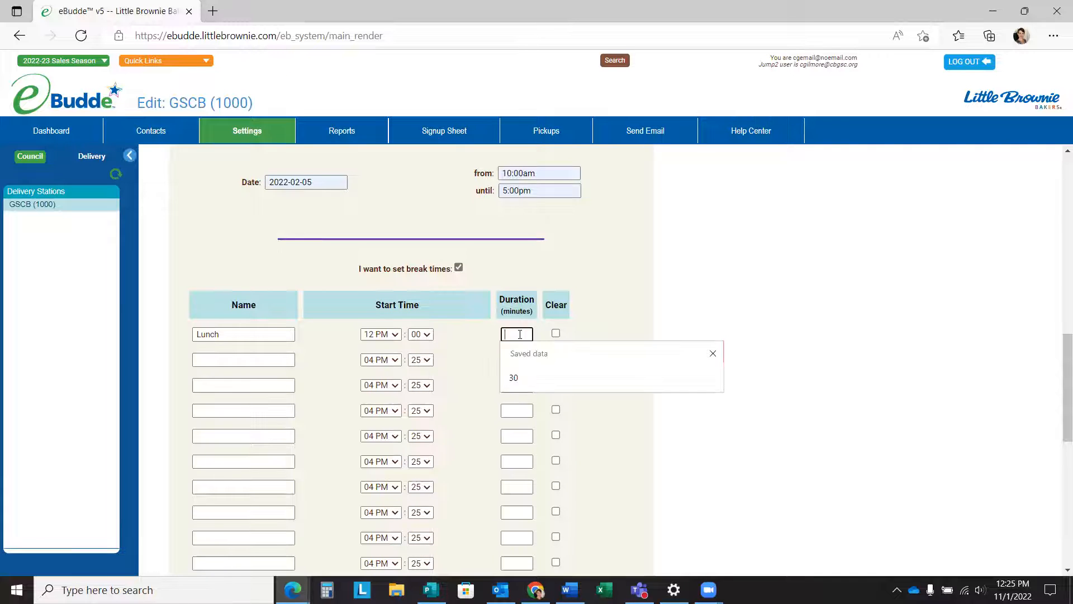
{"action": "scroll", "scroll_direction": "down", "scroll_amount": 3}
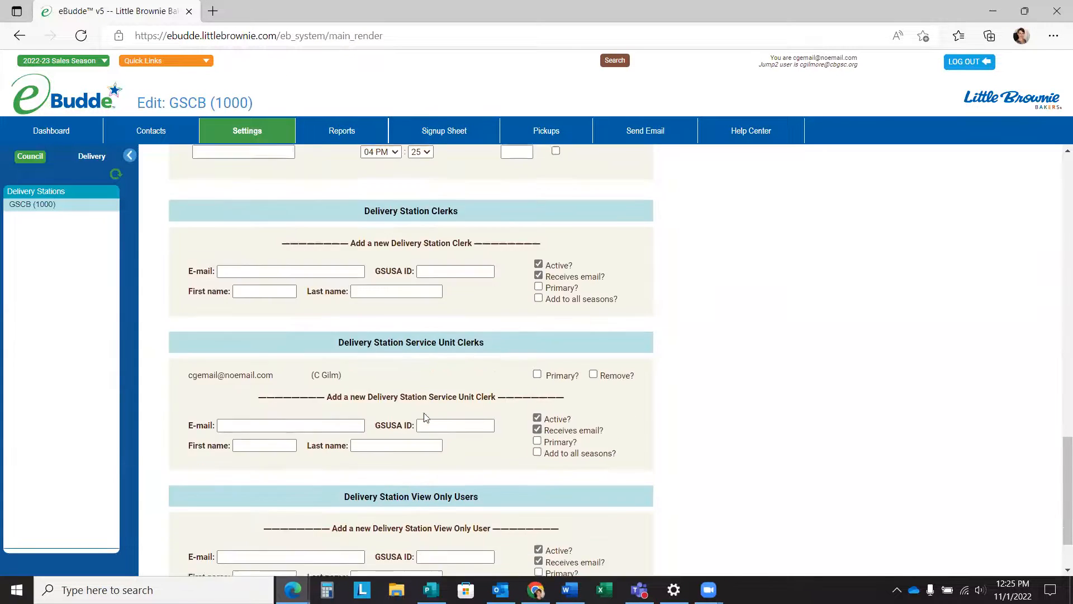
{"action": "scroll", "scroll_direction": "down", "scroll_amount": 3}
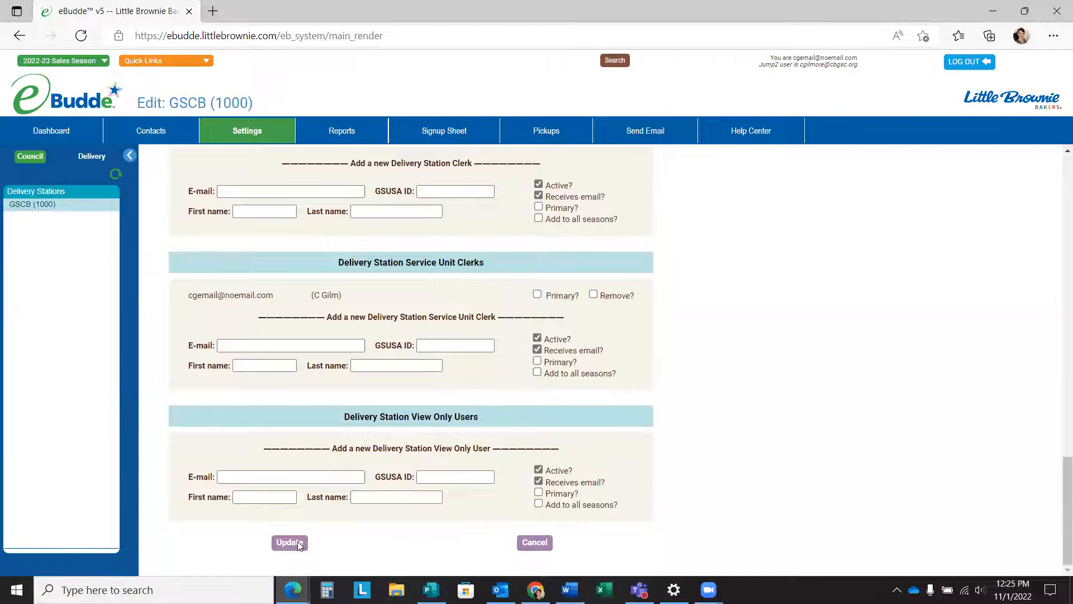
Step: Save the GSCB (1000) settings and review the summary with the 12:00pm Lunch break
{"action": "left_click", "coordinate": [288, 542]}
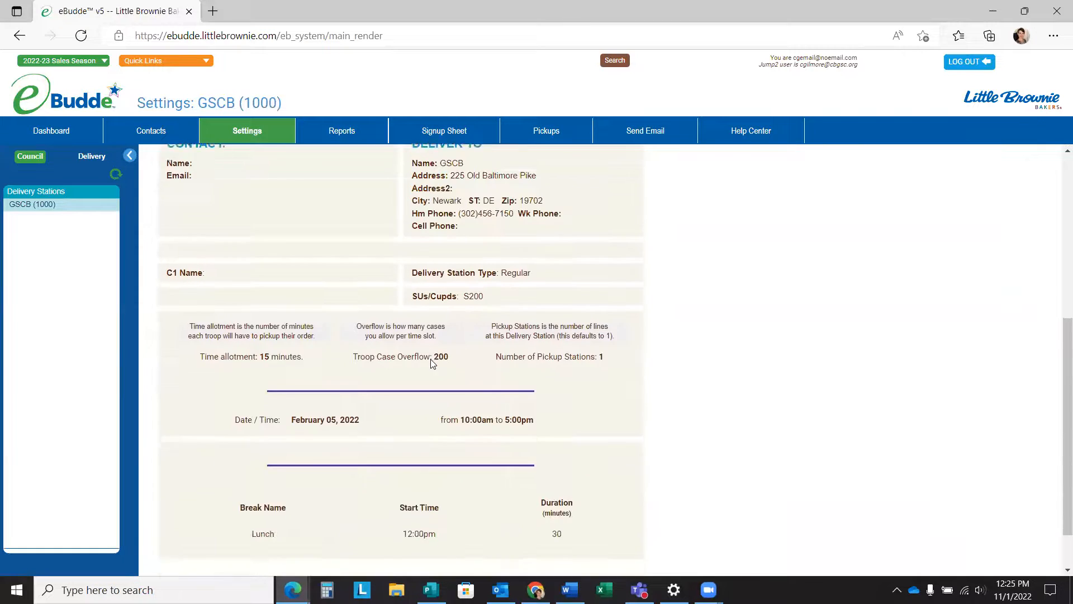
{"action": "scroll", "scroll_direction": "down", "scroll_amount": 3}
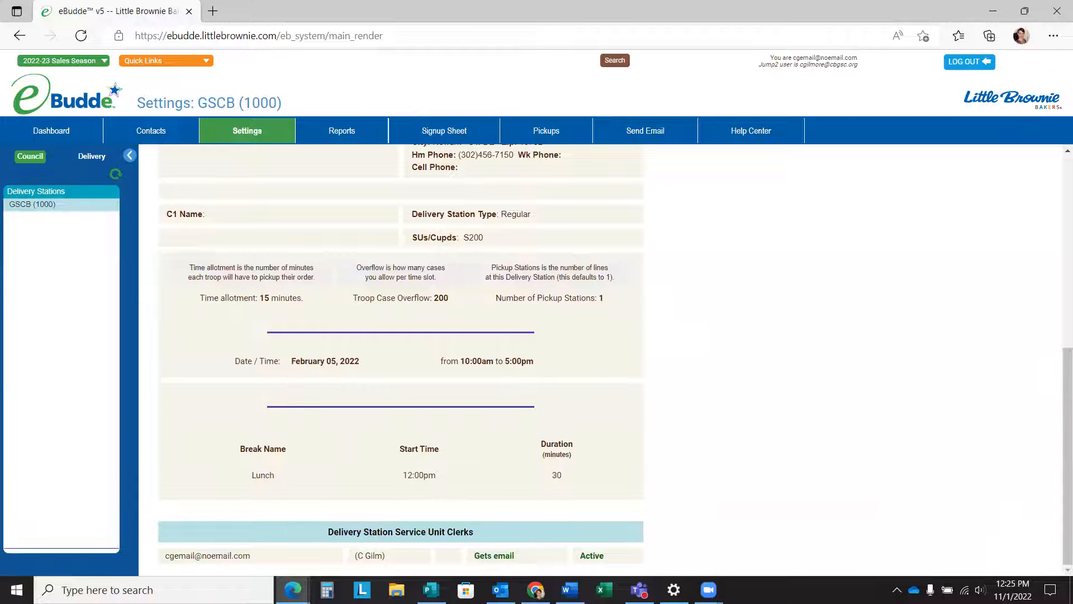
{"action": "mouse_move", "coordinate": [390, 338]}
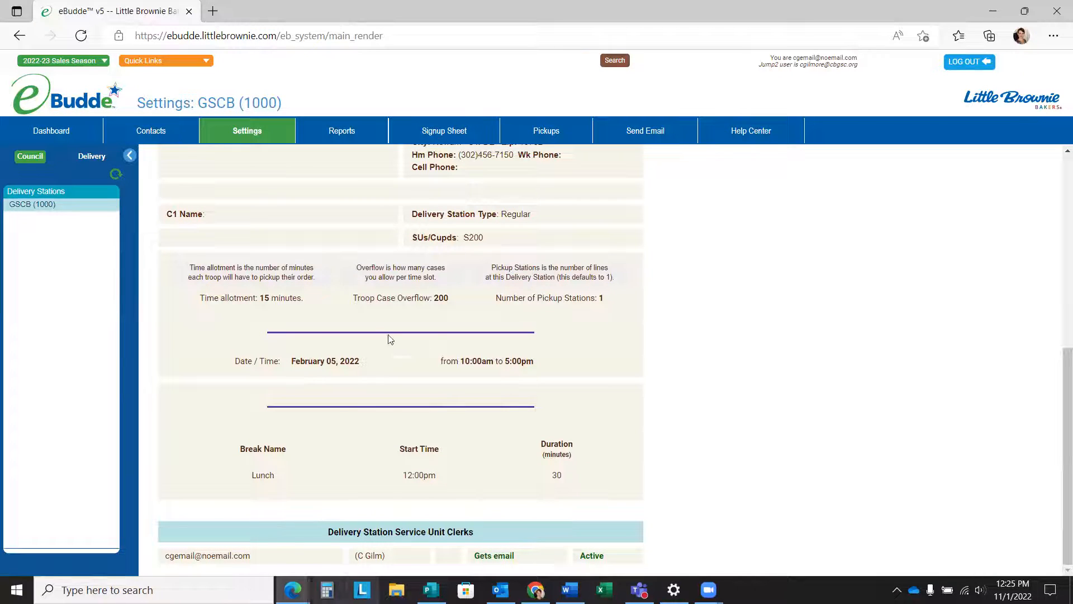
{"action": "mouse_move", "coordinate": [451, 105]}
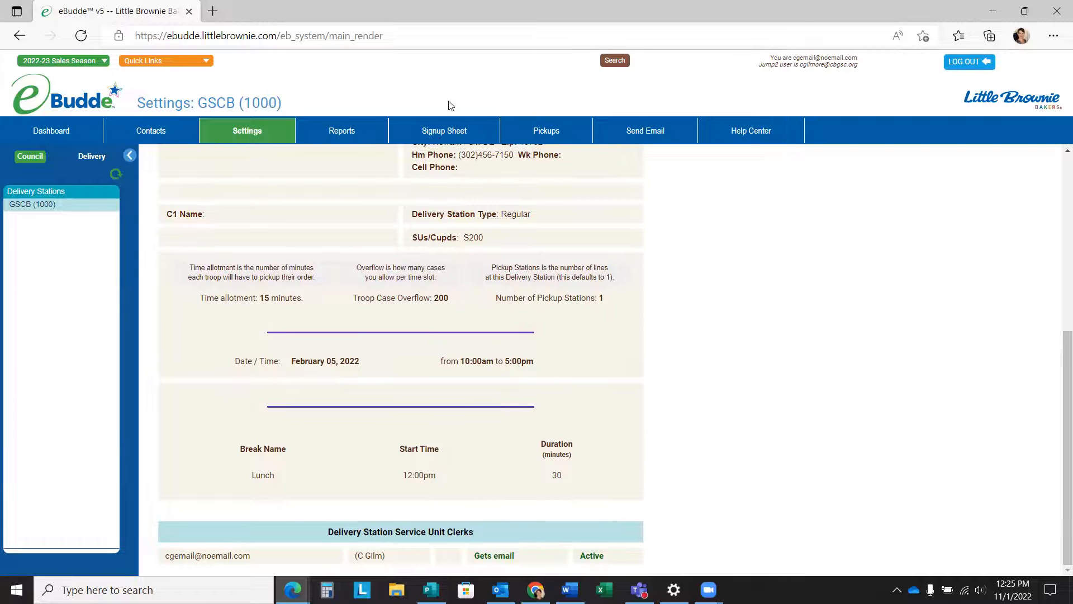
{"action": "mouse_move", "coordinate": [443, 131]}
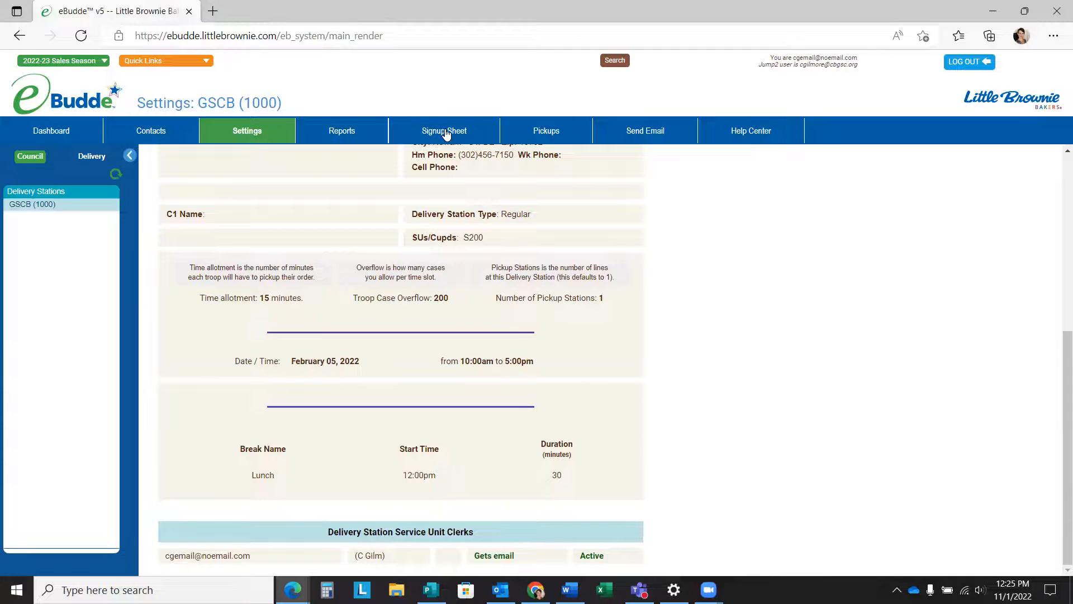
Step: View the Signup Sheet with 15-minute slots from 10:00am and the 12:00pm Lunch block
{"action": "left_click", "coordinate": [442, 131]}
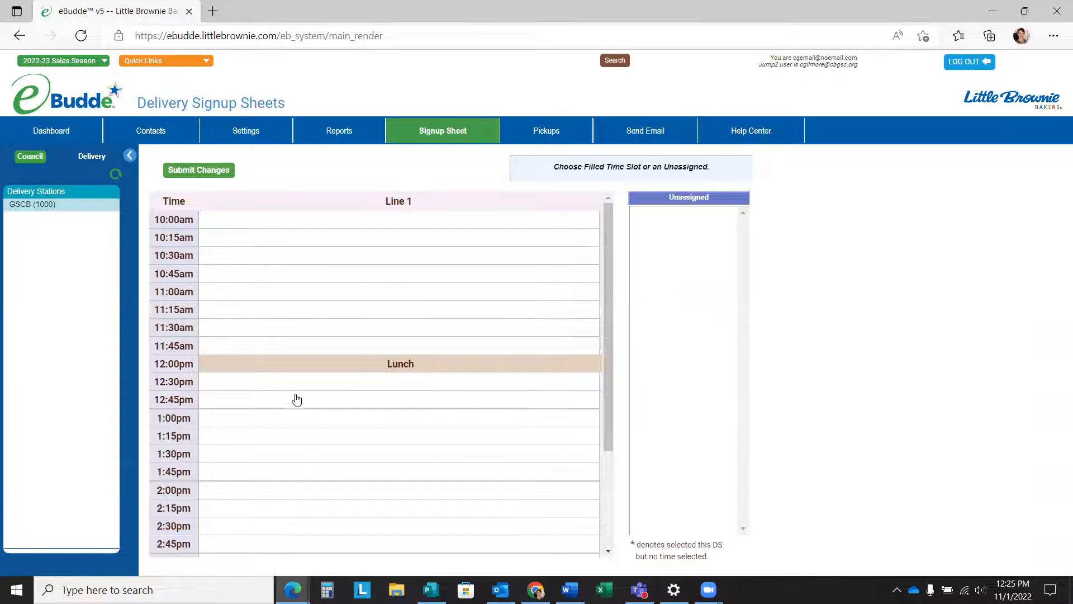
{"action": "mouse_move", "coordinate": [215, 208]}
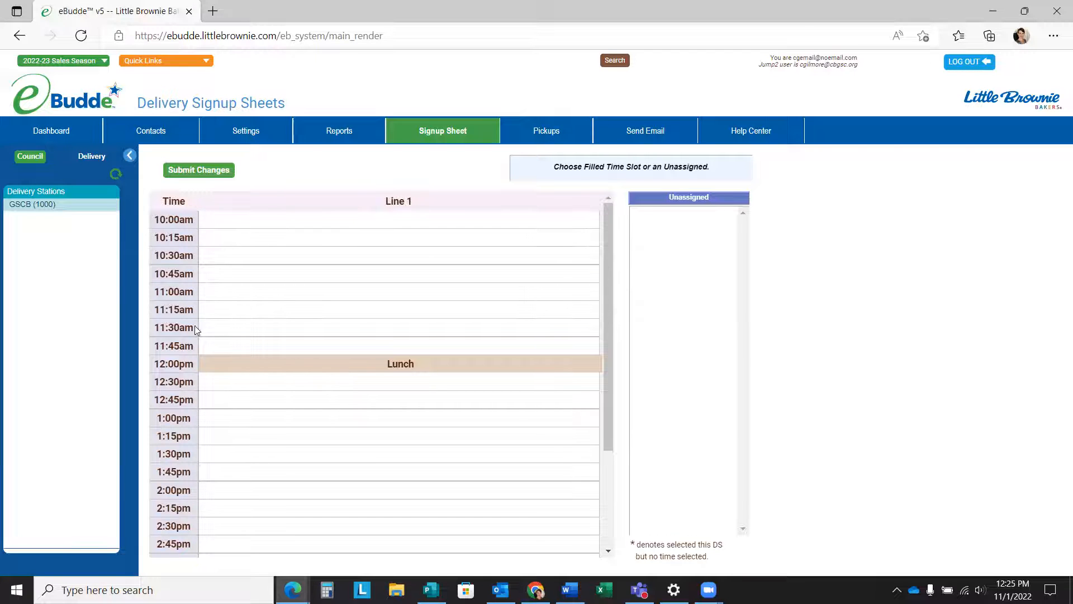
{"action": "mouse_move", "coordinate": [195, 370]}
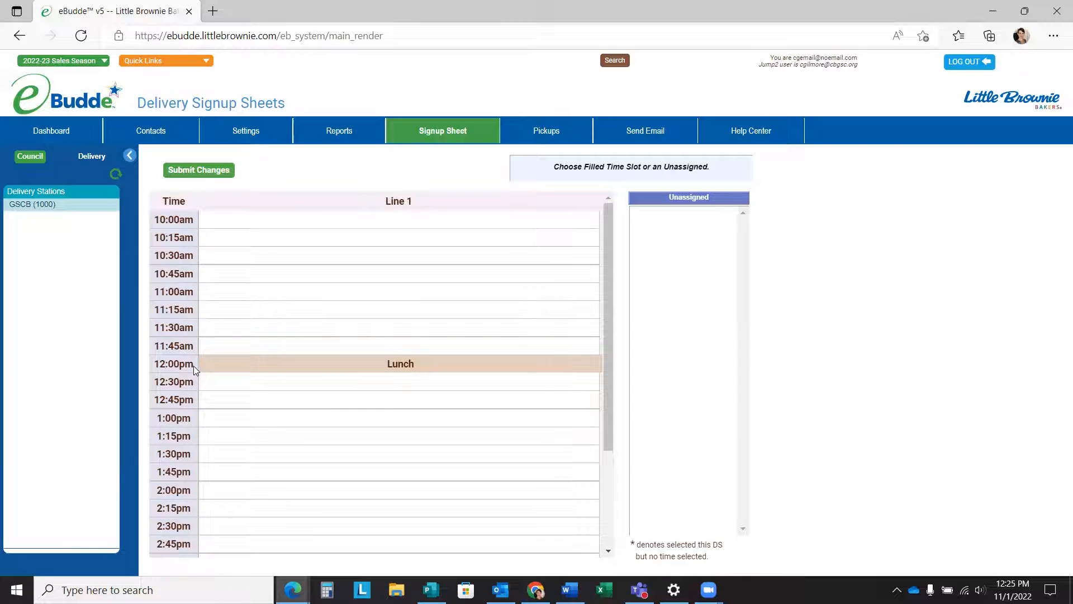
{"action": "mouse_move", "coordinate": [190, 379]}
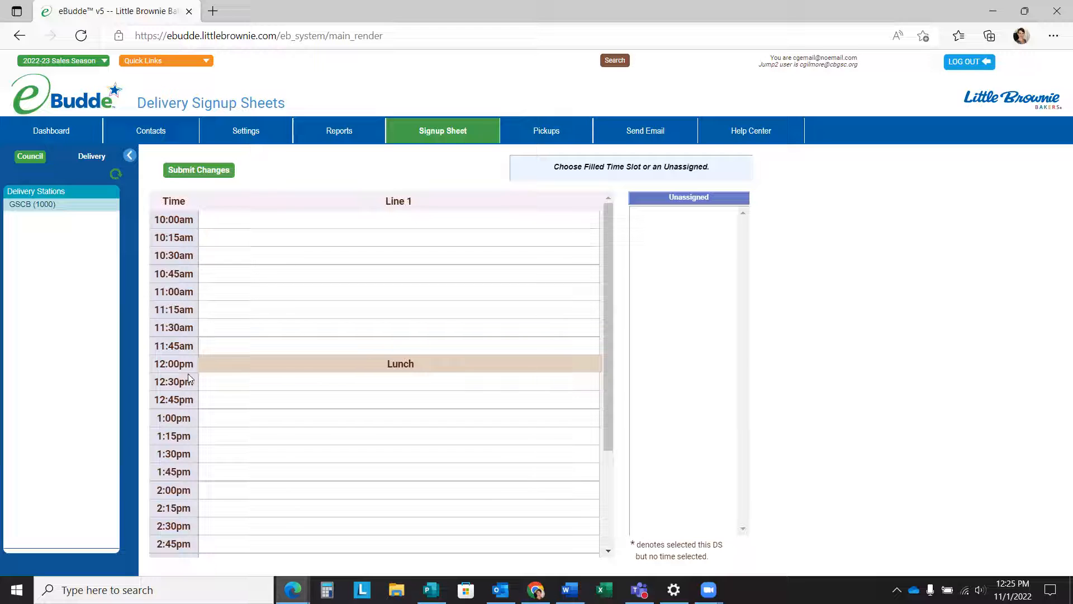
{"action": "mouse_move", "coordinate": [228, 367]}
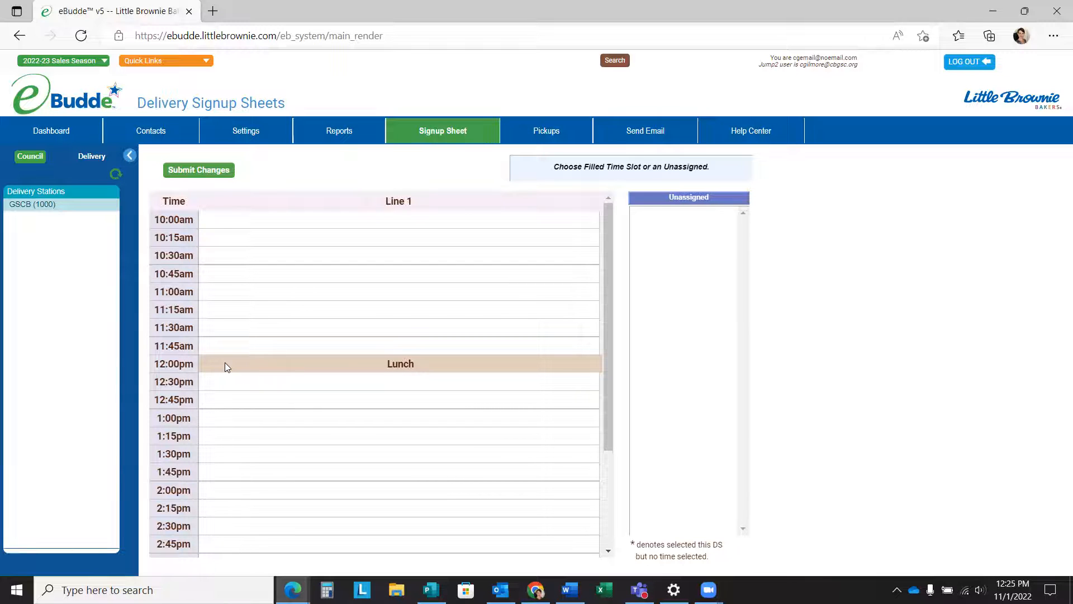
{"action": "mouse_move", "coordinate": [317, 190]}
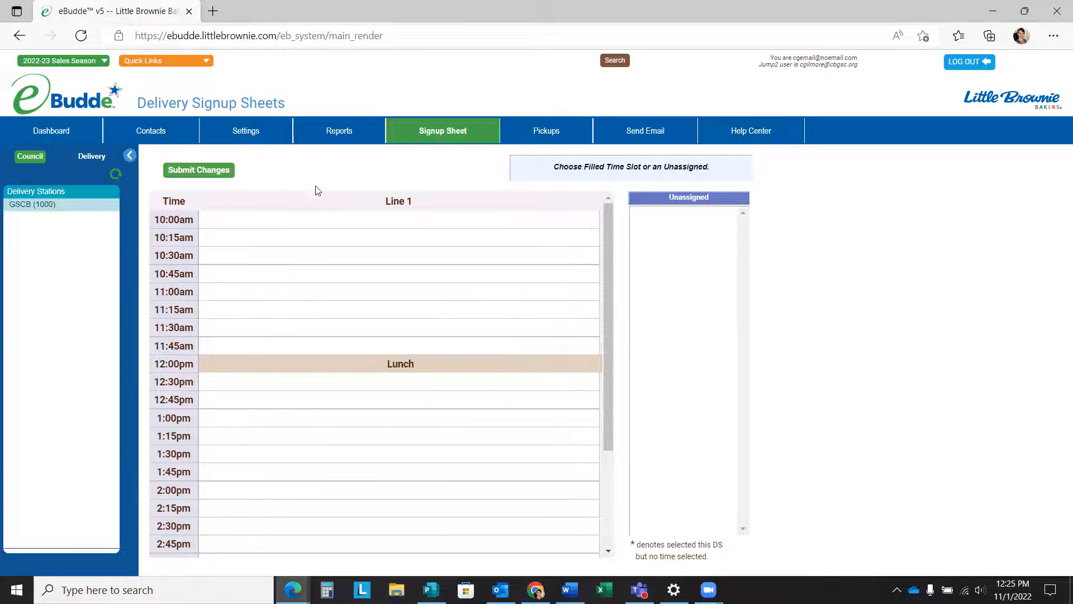
Step: Edit the GSCB (1000) settings again and clear the Lunch break row
{"action": "left_click", "coordinate": [246, 131]}
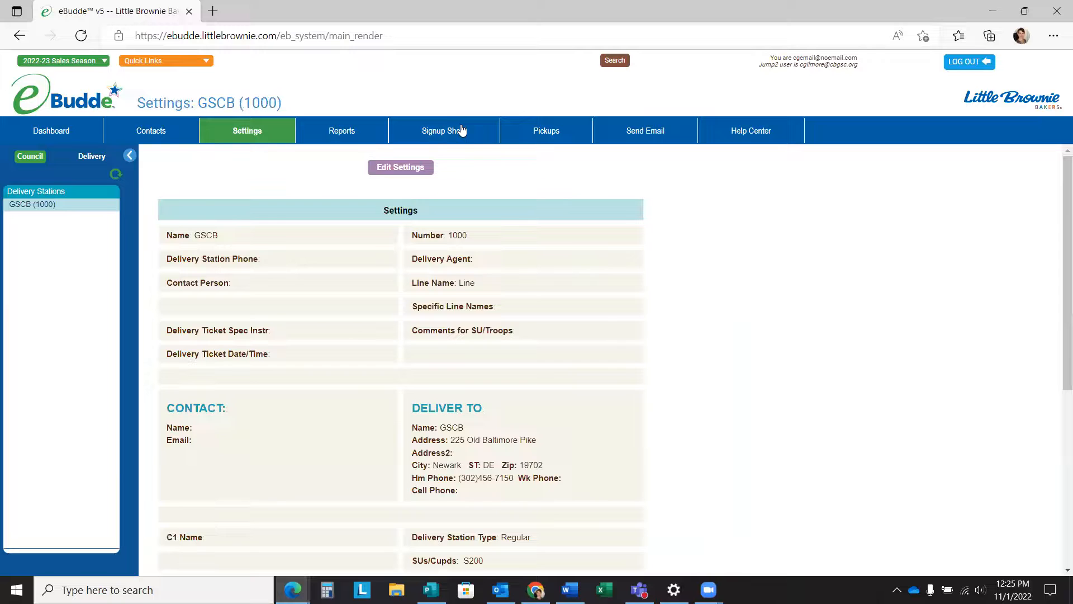
{"action": "mouse_move", "coordinate": [400, 167]}
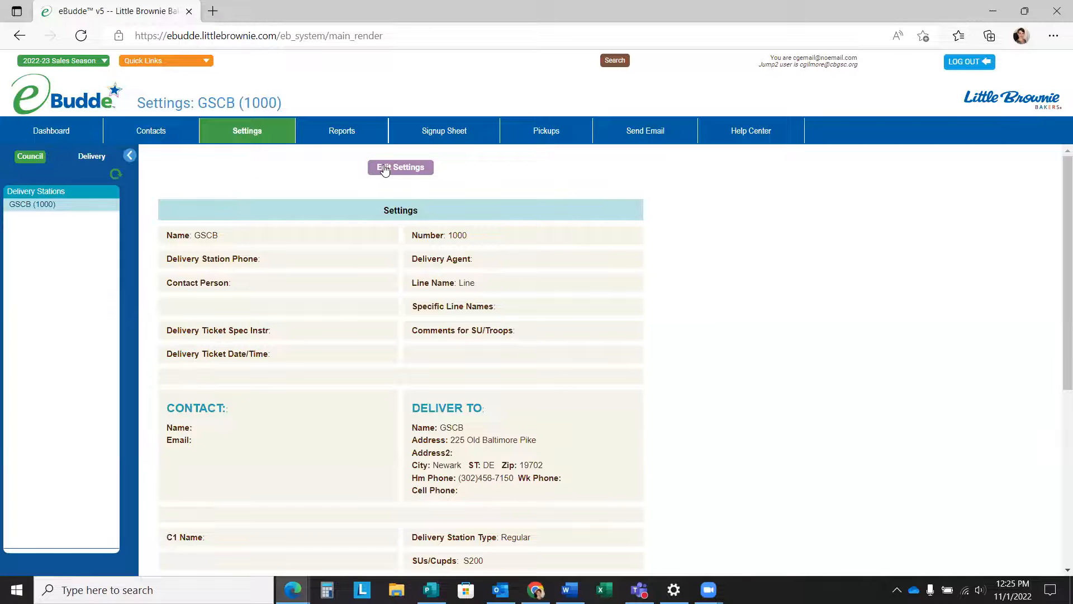
{"action": "left_click", "coordinate": [400, 167]}
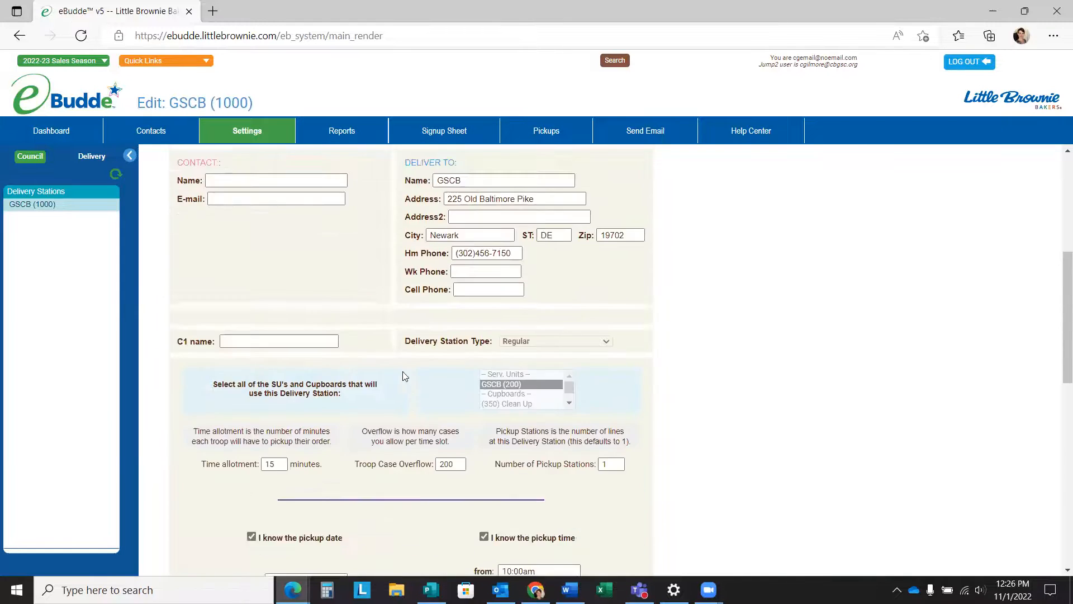
{"action": "scroll", "scroll_direction": "down", "scroll_amount": 3}
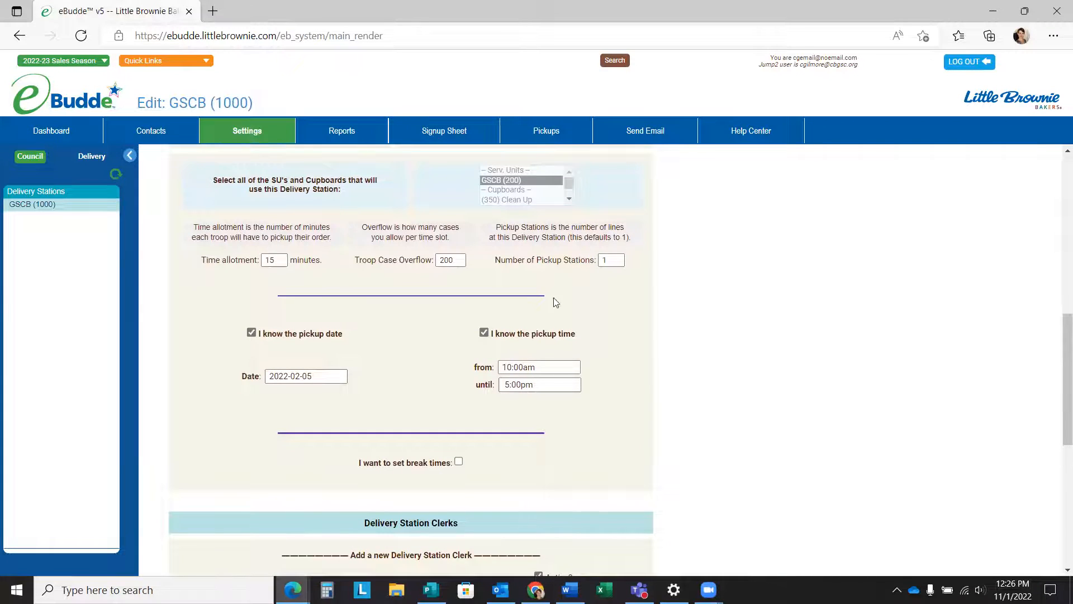
{"action": "left_click", "coordinate": [458, 461]}
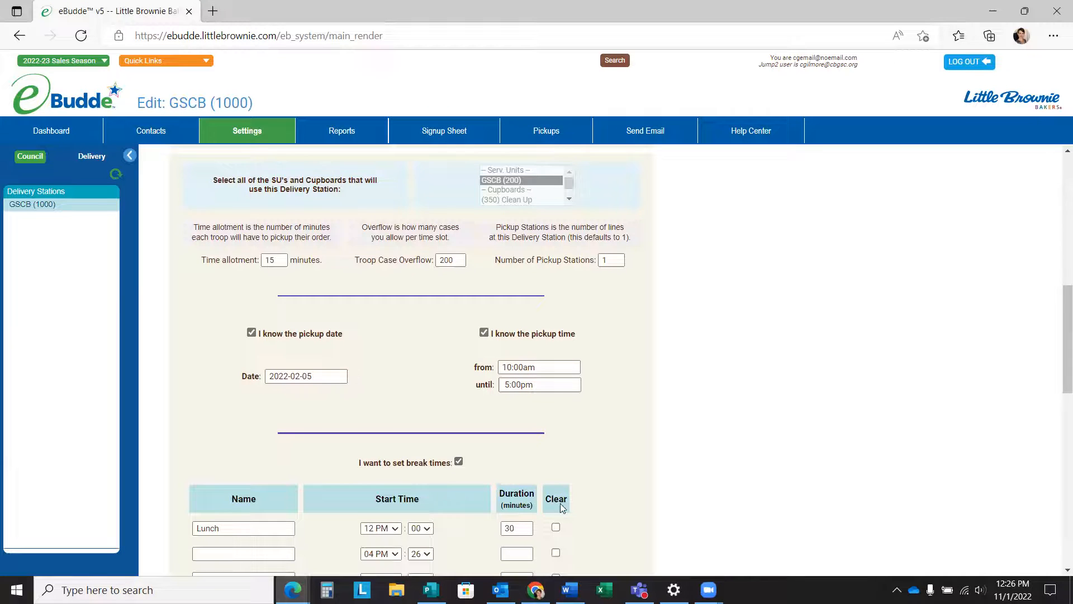
Step: Save the settings and view the signup sheet's continuous 15-minute slots
{"action": "scroll", "scroll_direction": "down", "scroll_amount": 3}
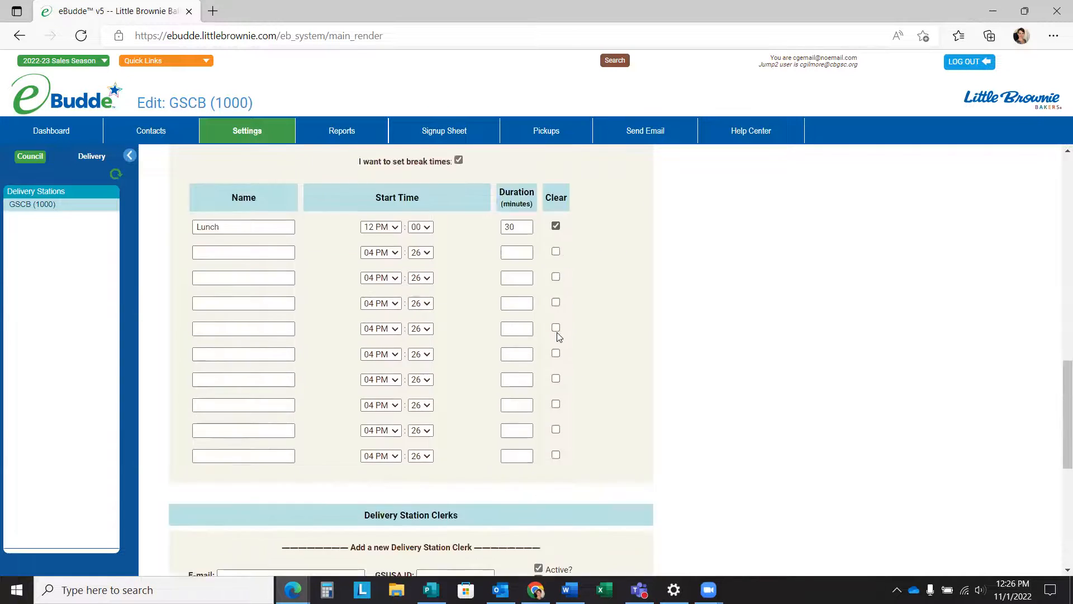
{"action": "scroll", "scroll_direction": "down", "scroll_amount": 3}
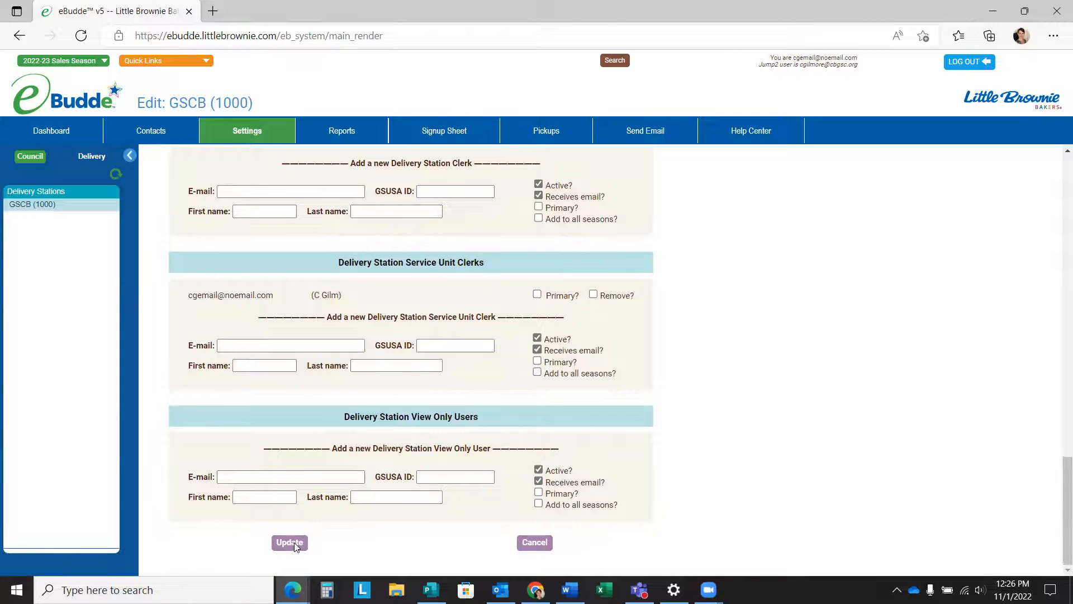
{"action": "left_click", "coordinate": [290, 543]}
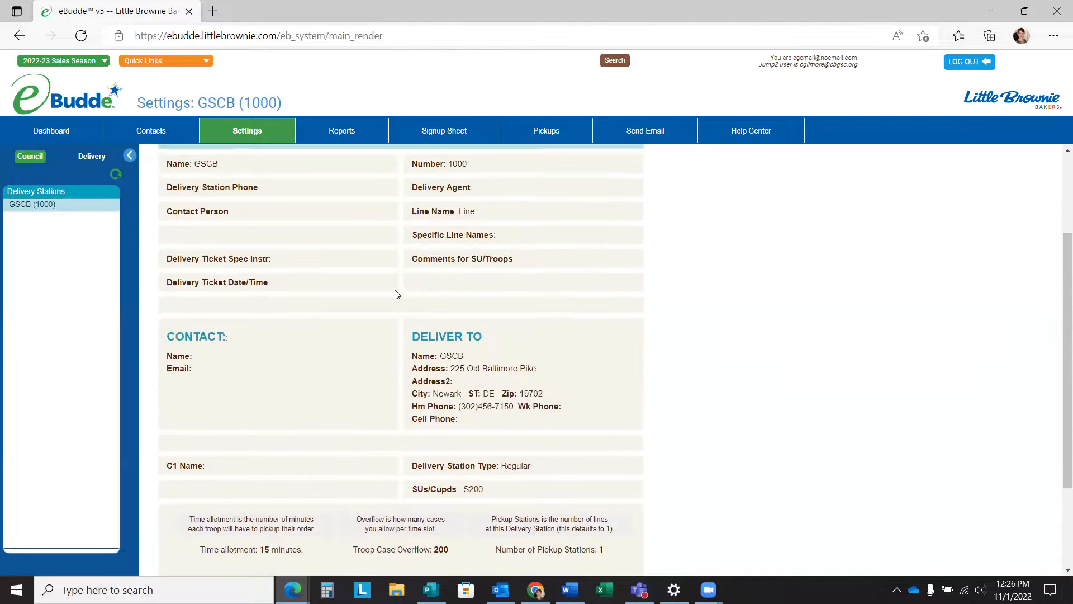
{"action": "left_click", "coordinate": [442, 131]}
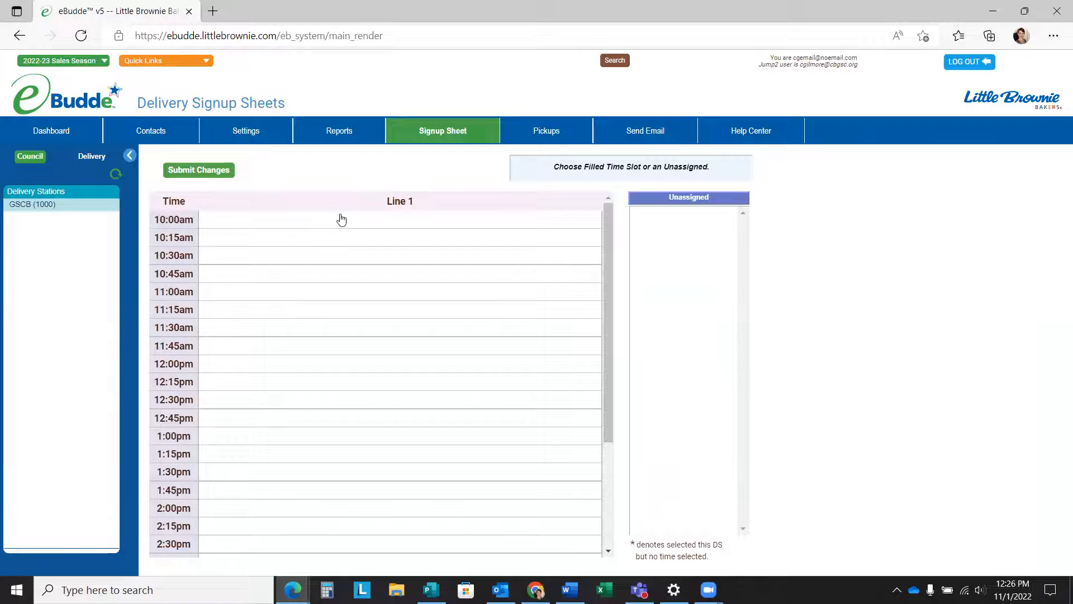
{"action": "mouse_move", "coordinate": [212, 302]}
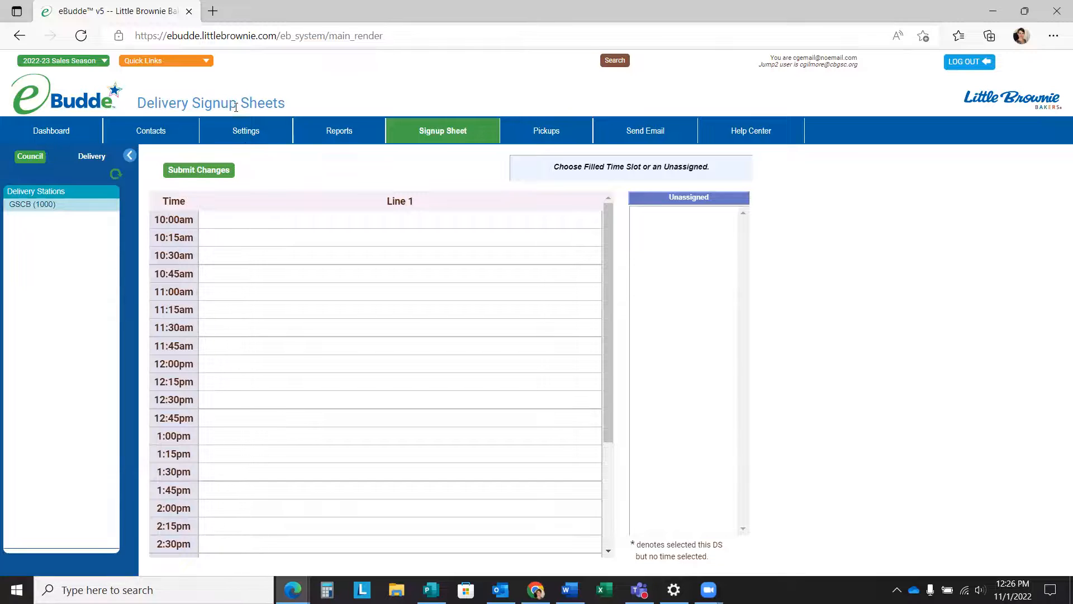
Step: Bring up the Branch E-mail form for GSCB (200) via Contacts, then return to the Council view
{"action": "left_click", "coordinate": [245, 131]}
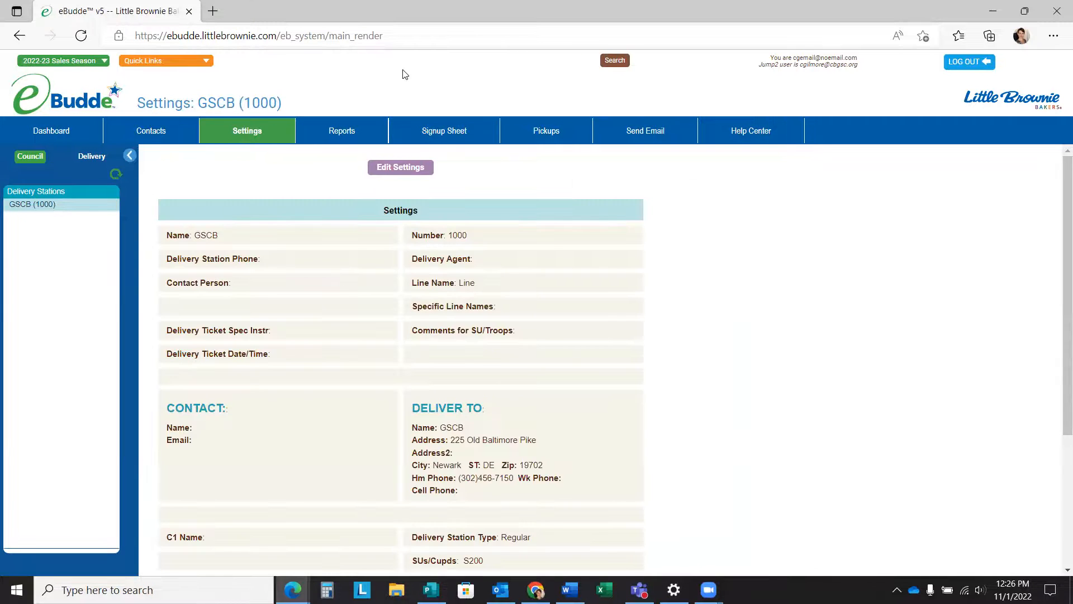
{"action": "mouse_move", "coordinate": [180, 132]}
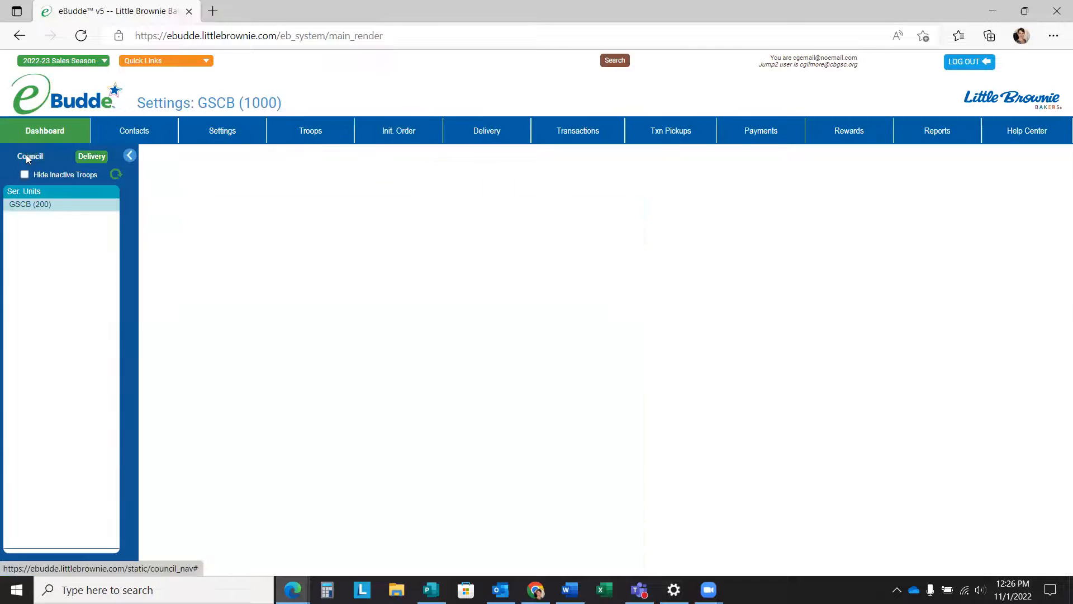
{"action": "left_click", "coordinate": [134, 131]}
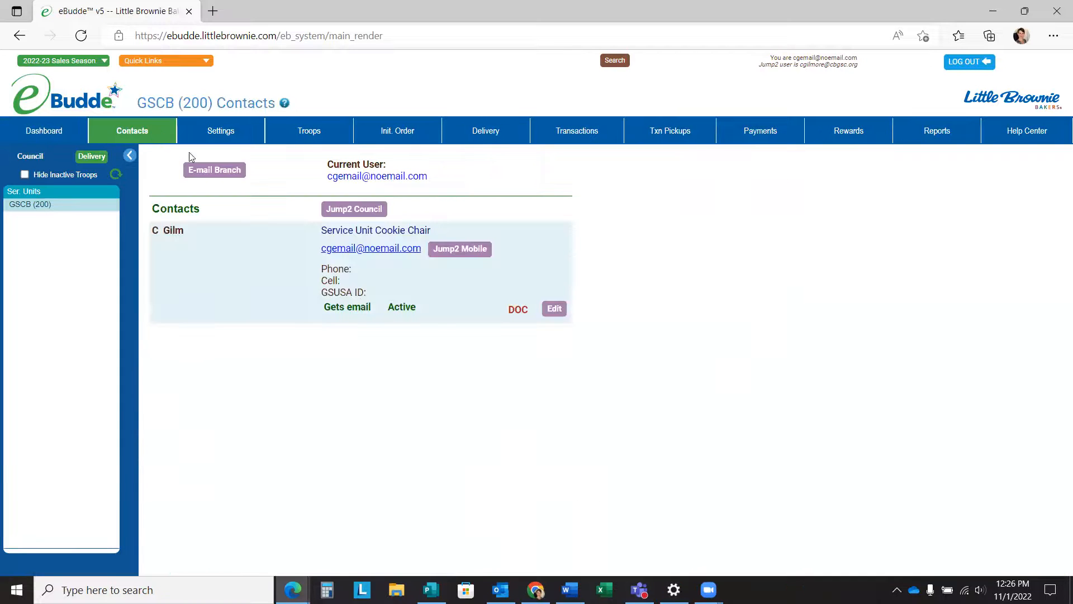
{"action": "left_click", "coordinate": [215, 170]}
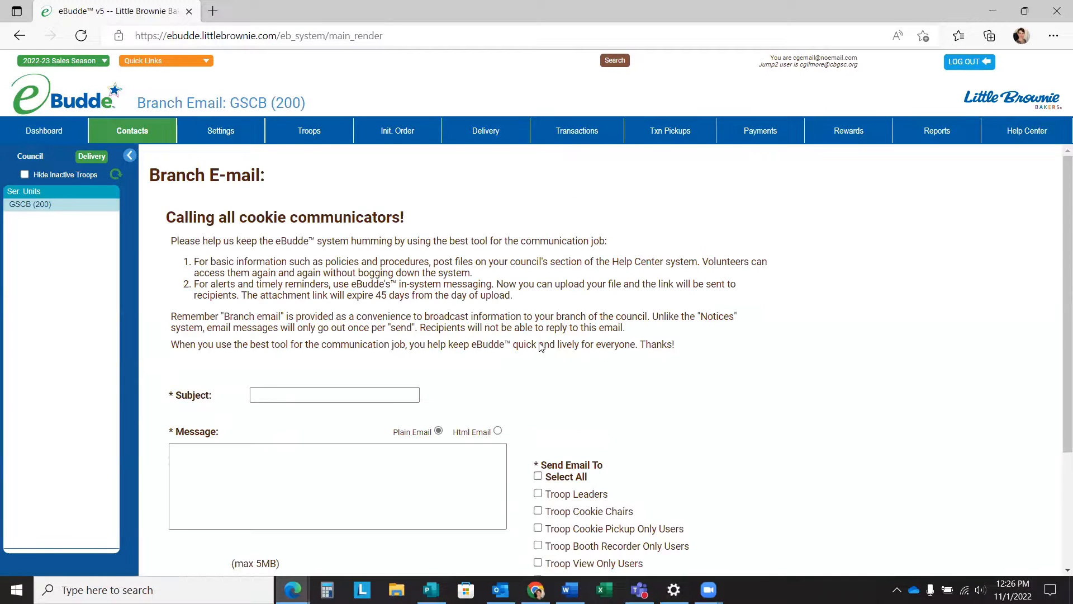
{"action": "scroll", "scroll_direction": "down", "scroll_amount": 3}
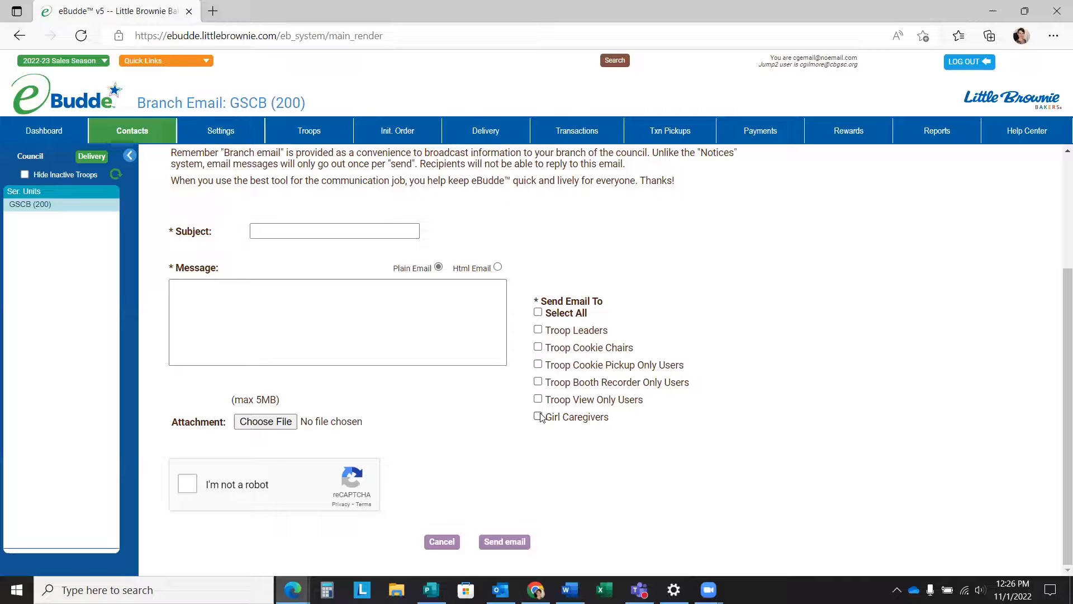
{"action": "mouse_move", "coordinate": [545, 346]}
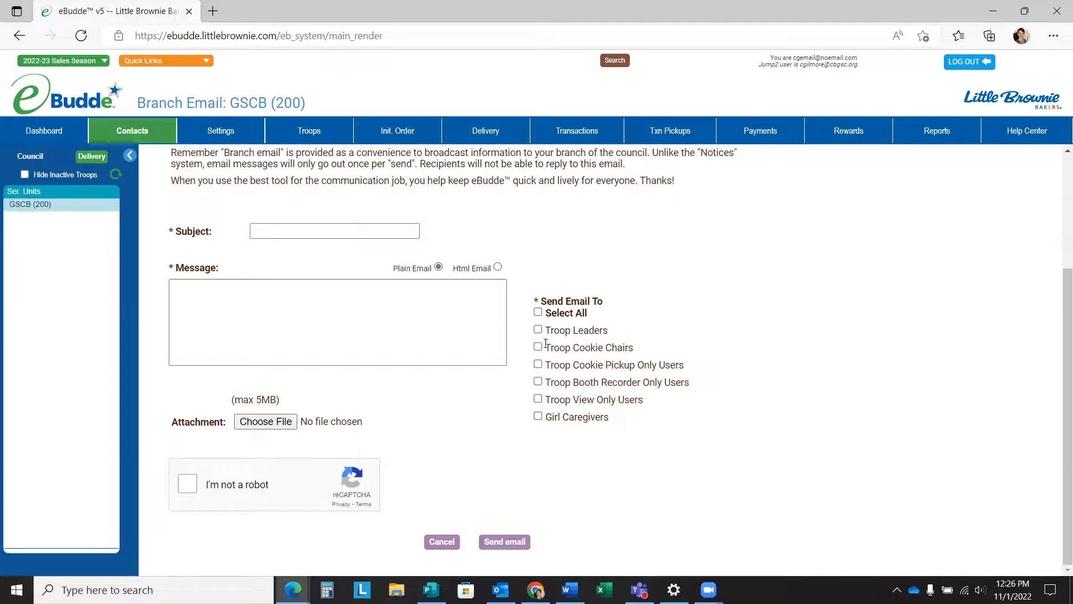
{"action": "left_click", "coordinate": [335, 322]}
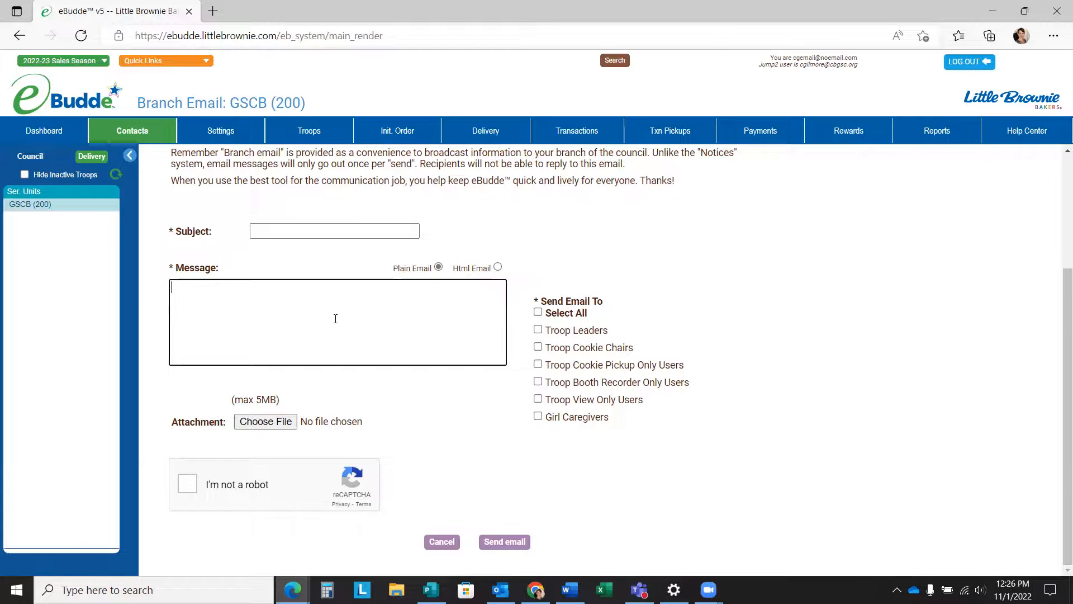
{"action": "left_click", "coordinate": [43, 131]}
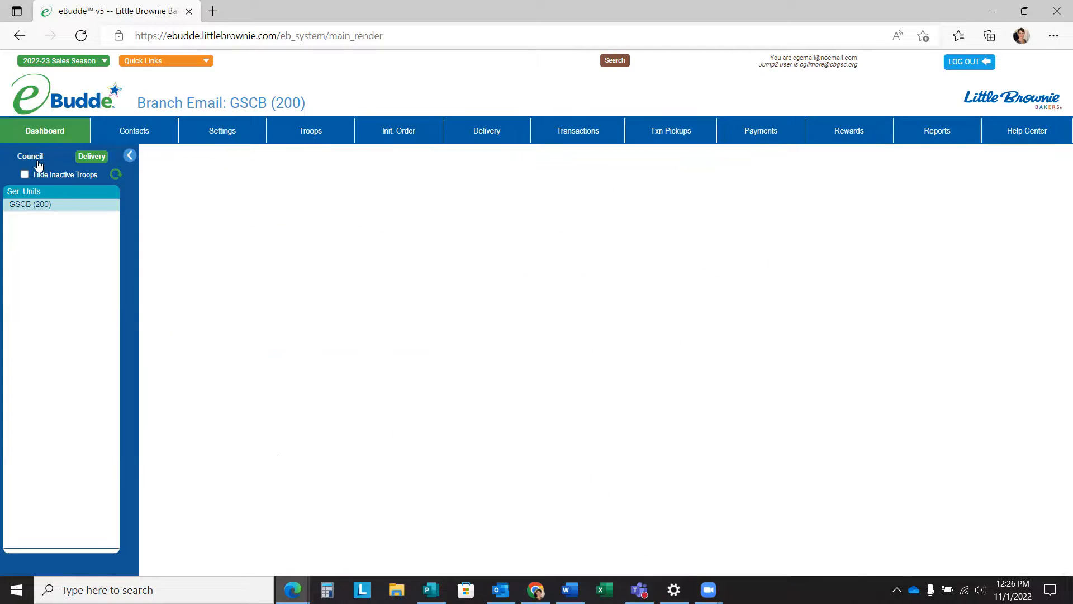
Step: View the GSCB (200) delivery page (unavailable until Feb 10, 2023) and return to the delivery station
{"action": "left_click", "coordinate": [30, 204]}
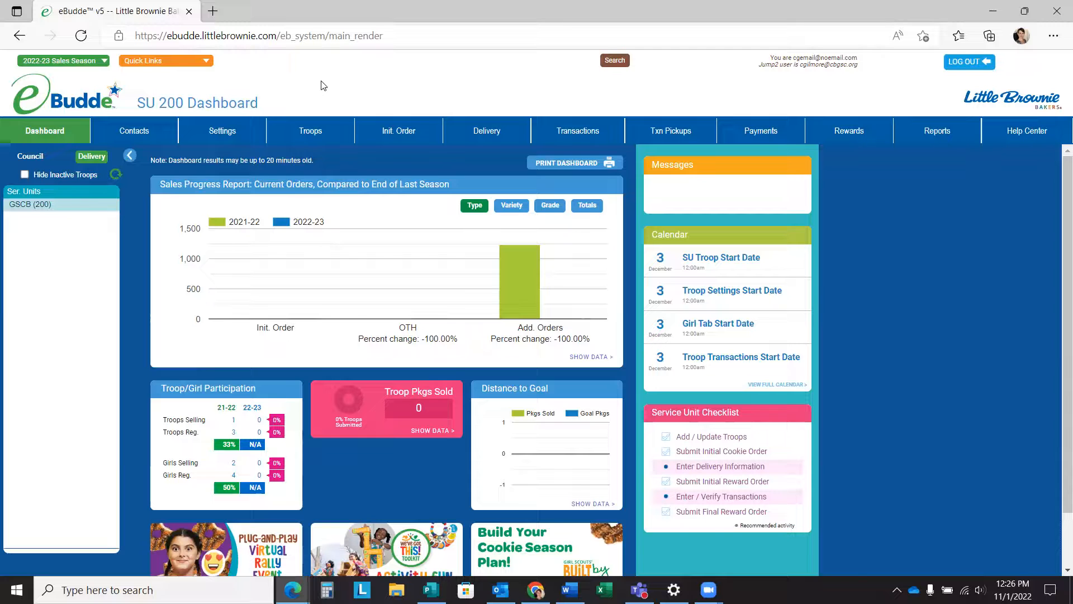
{"action": "mouse_move", "coordinate": [486, 131]}
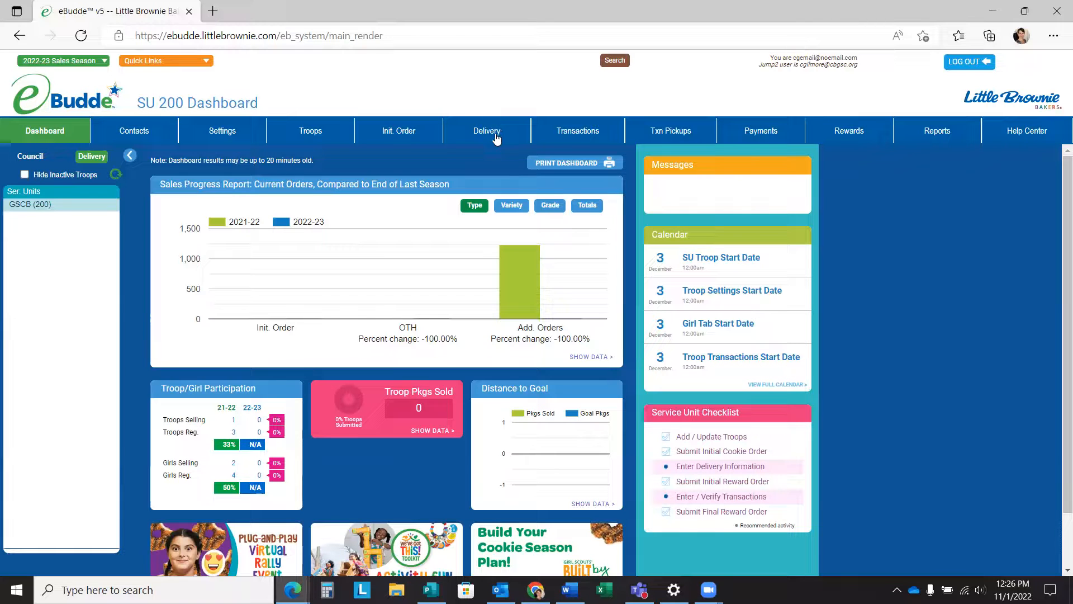
{"action": "left_click", "coordinate": [485, 130]}
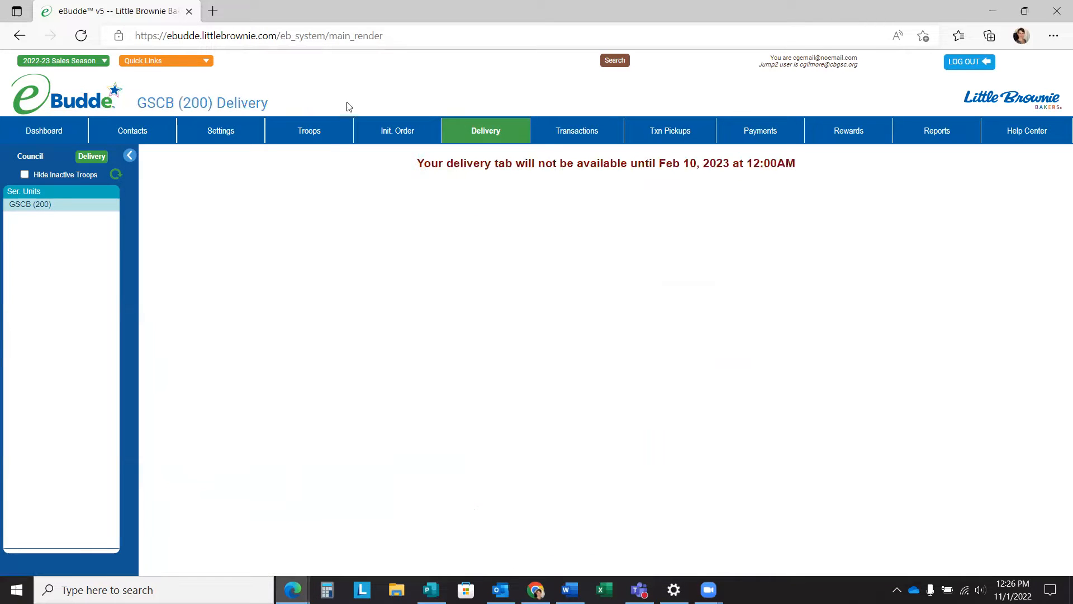
{"action": "mouse_move", "coordinate": [780, 162]}
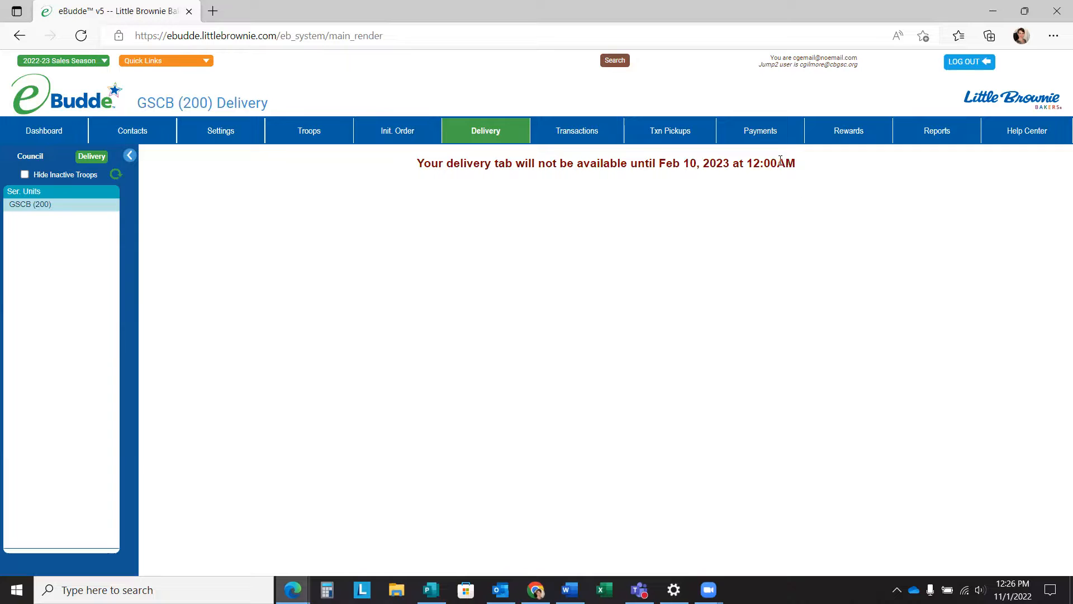
{"action": "left_click", "coordinate": [44, 131]}
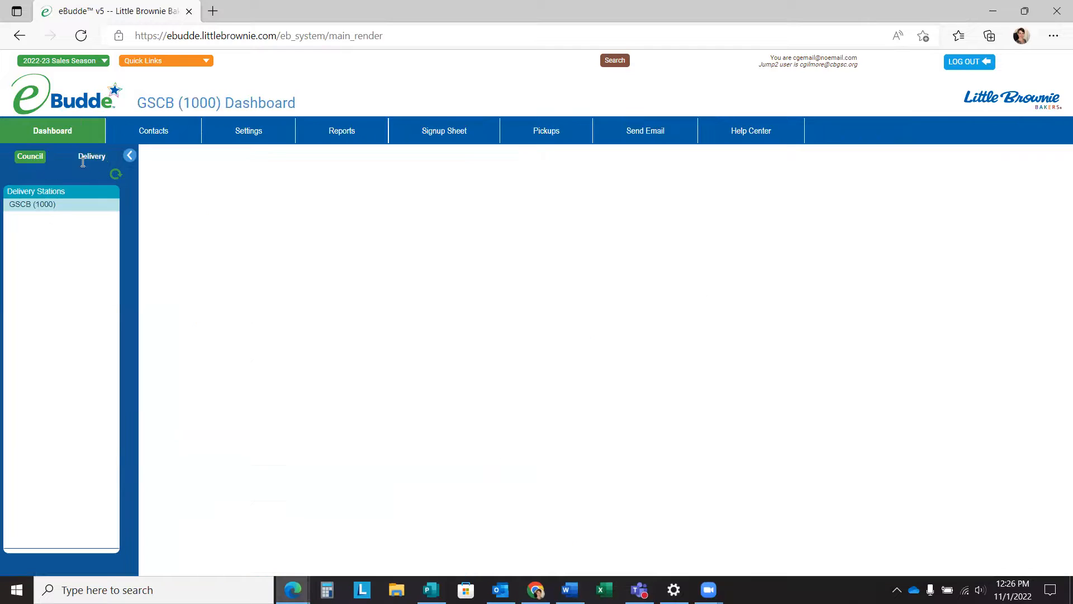
{"action": "mouse_move", "coordinate": [256, 67]}
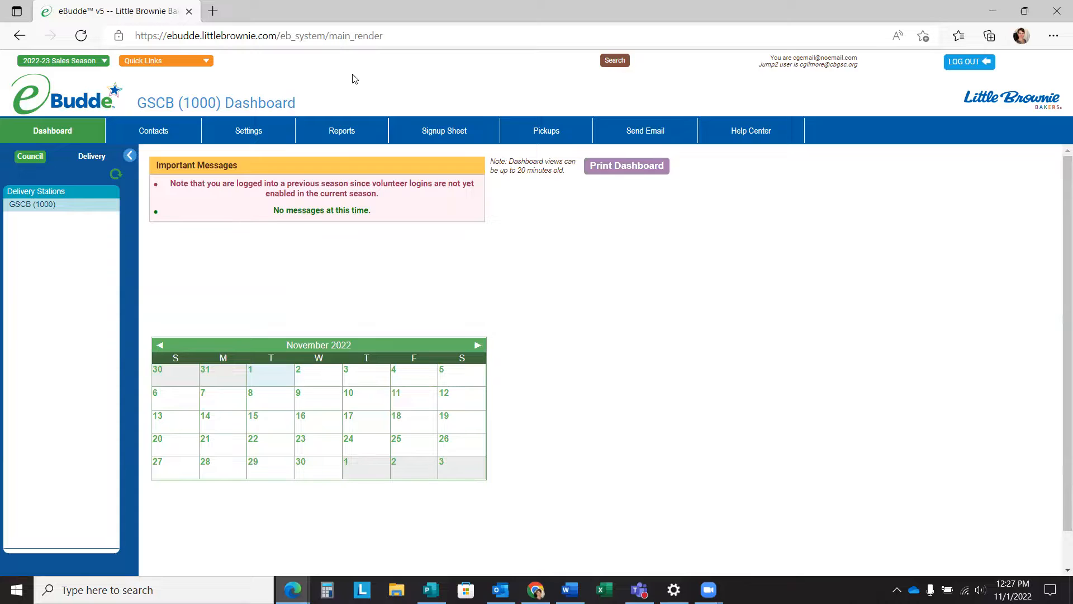
{"action": "mouse_move", "coordinate": [314, 134]}
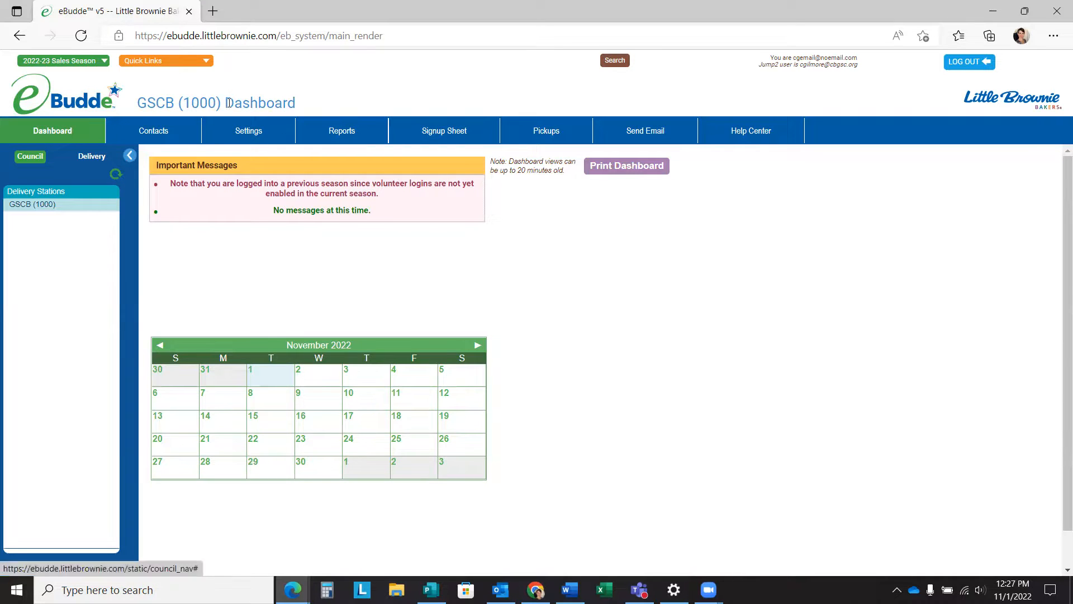
{"action": "mouse_move", "coordinate": [377, 91]}
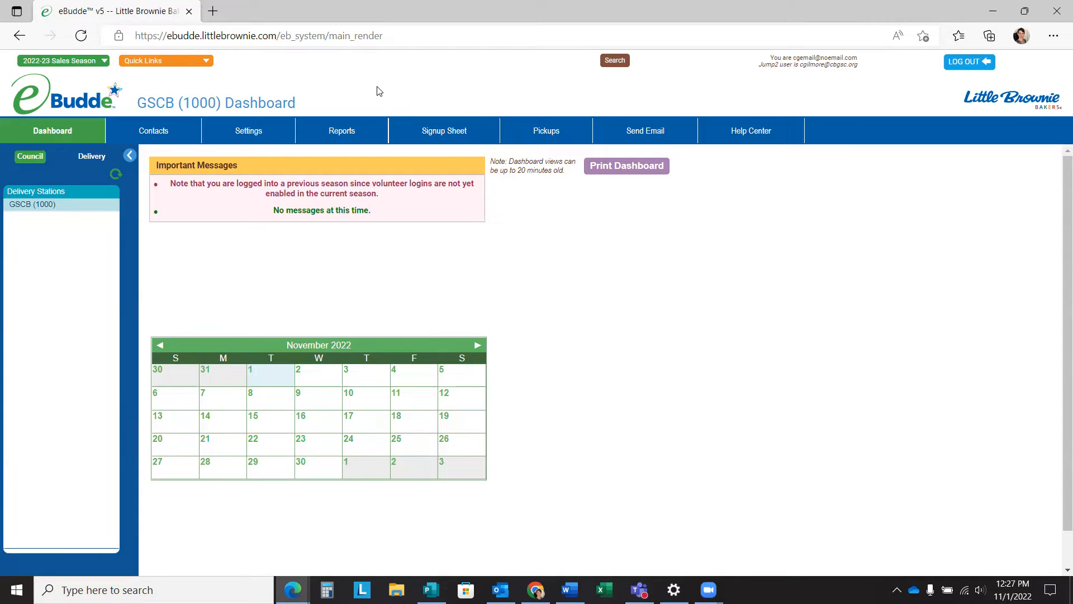
{"action": "mouse_move", "coordinate": [394, 94]}
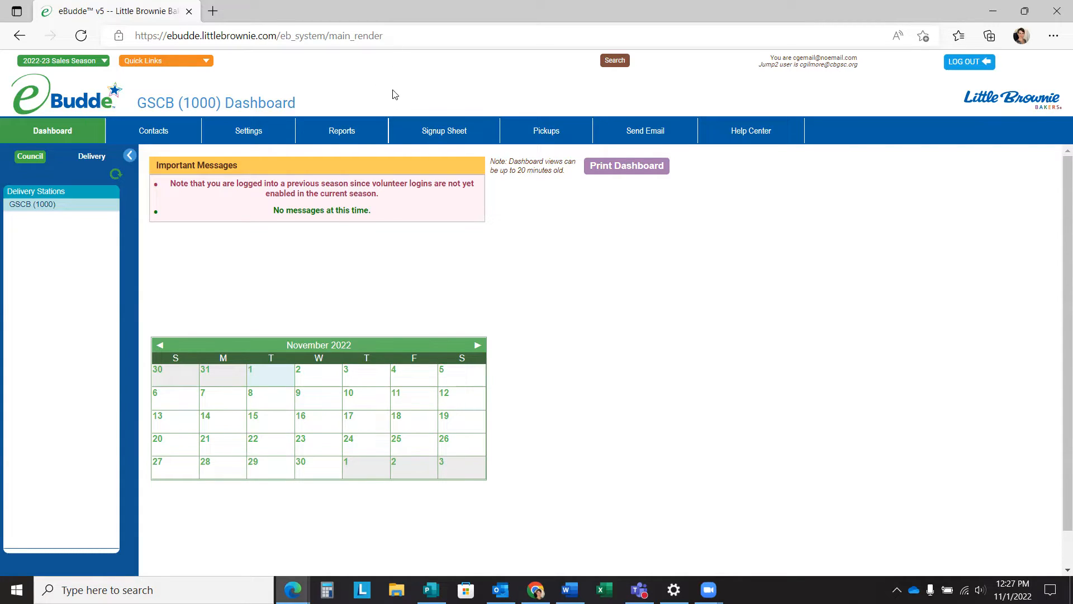
{"action": "mouse_move", "coordinate": [562, 208]}
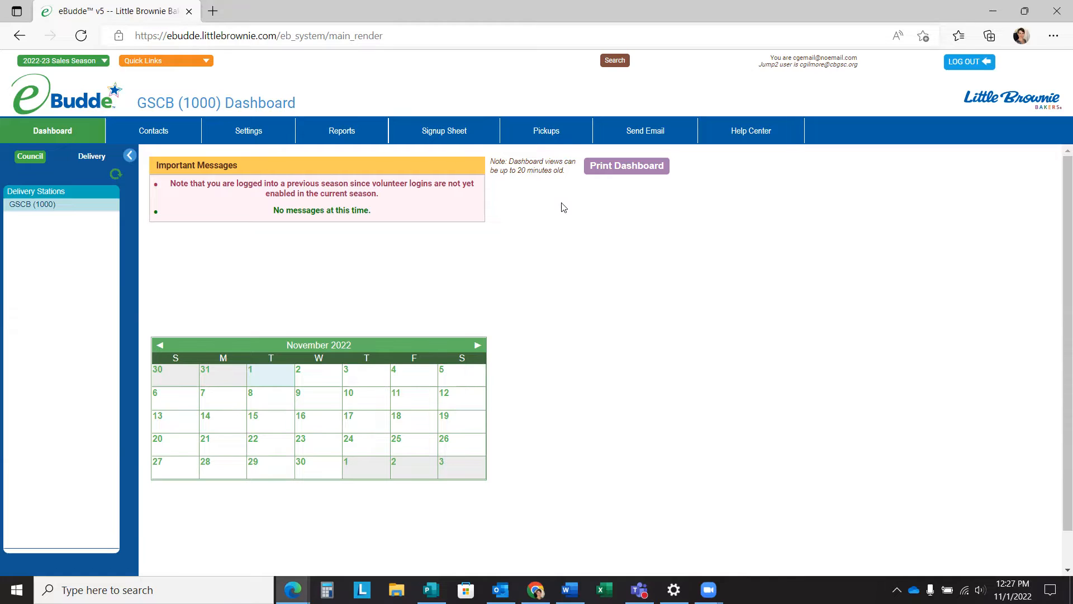